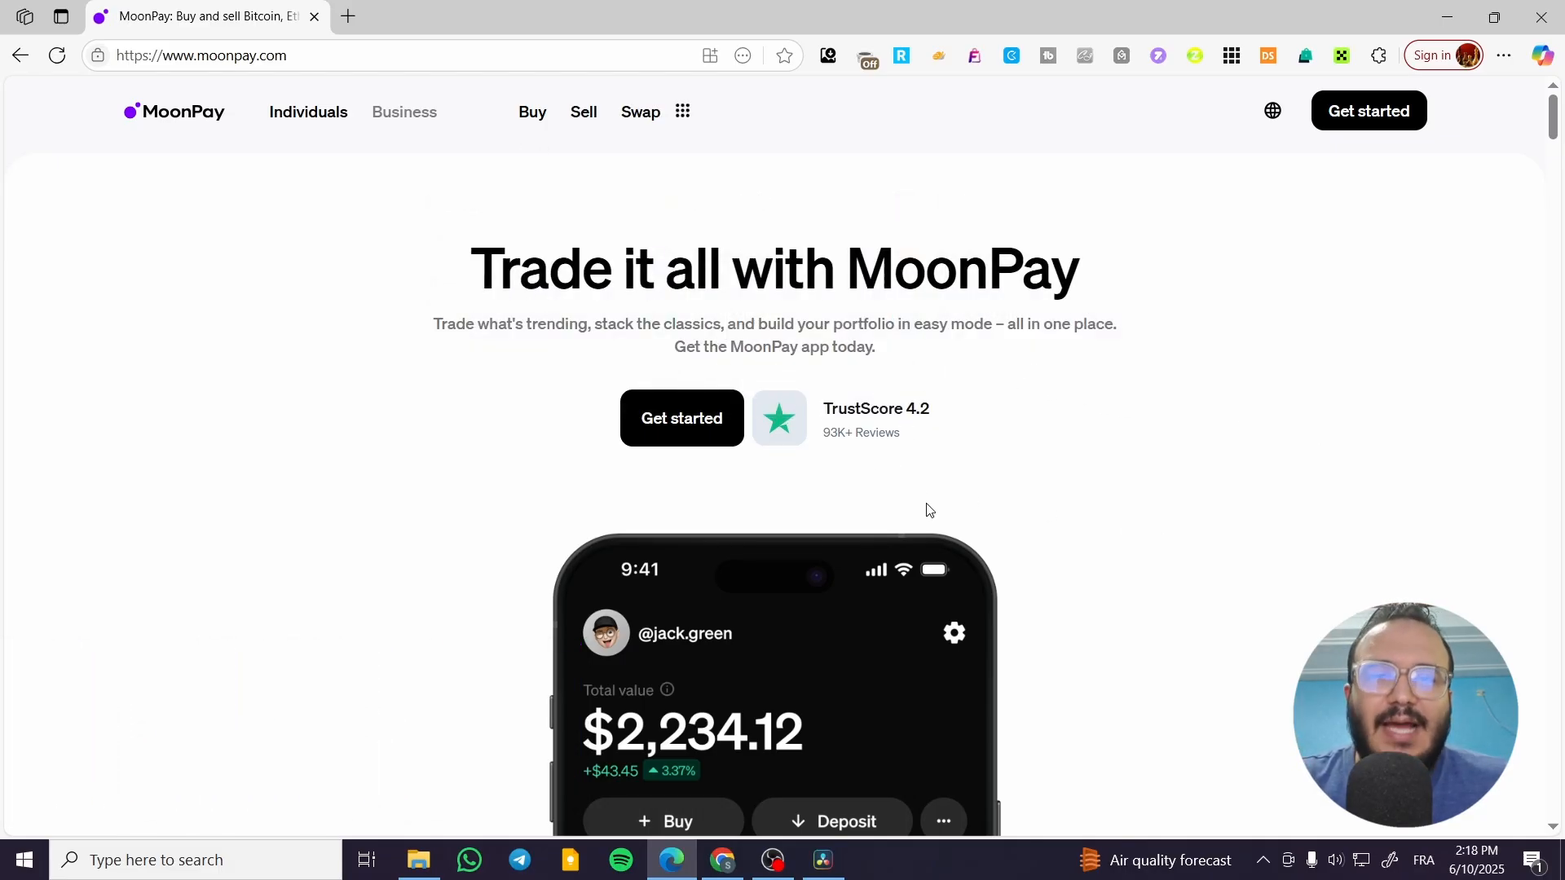
mouse_move(983, 507)
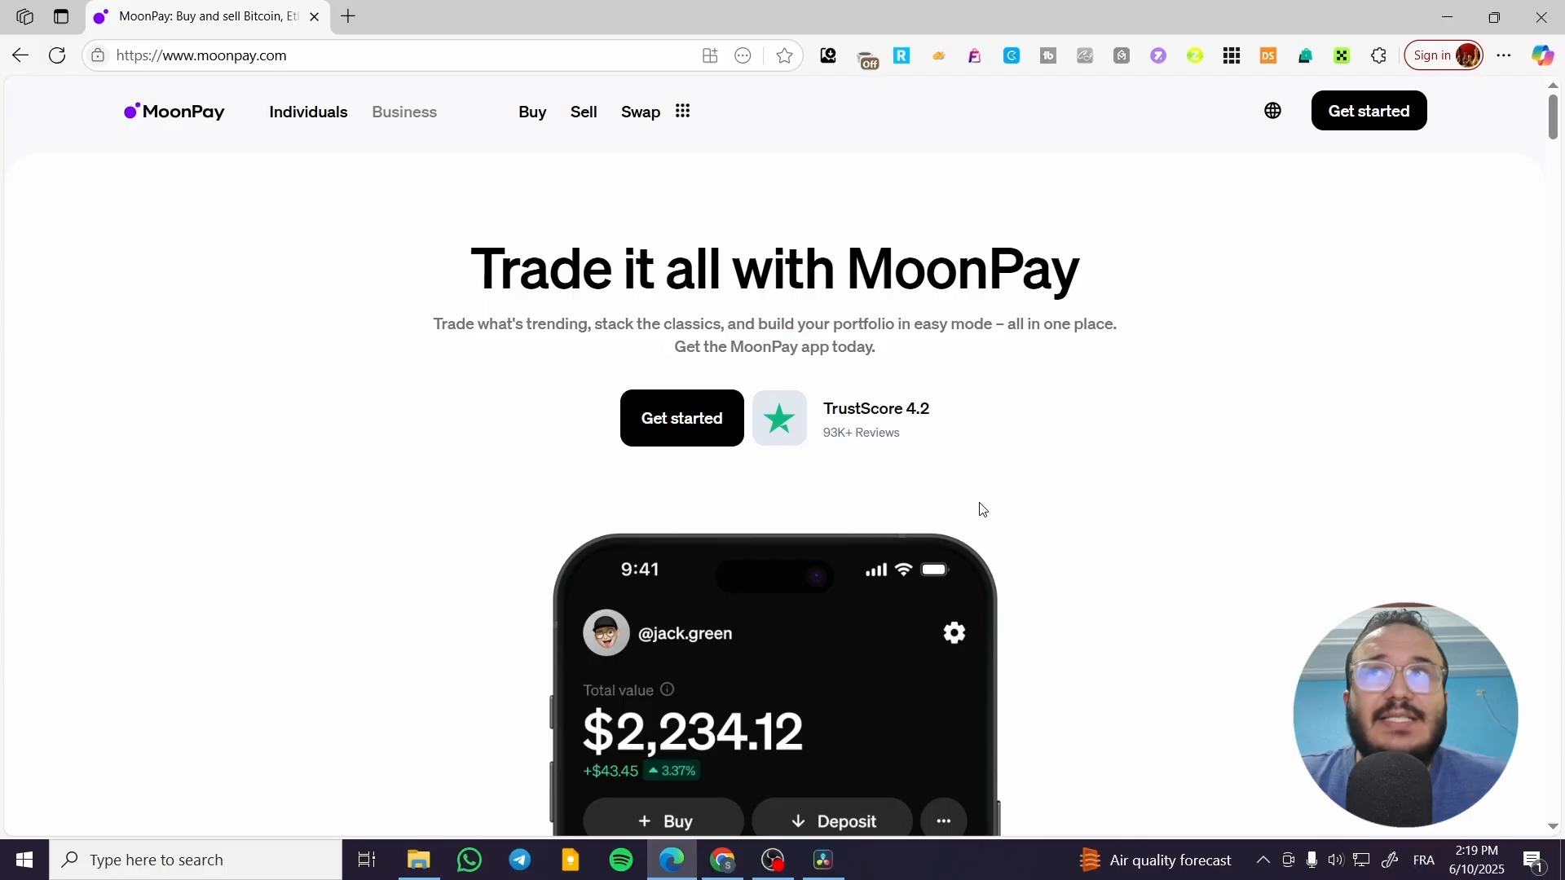
mouse_move(453, 330)
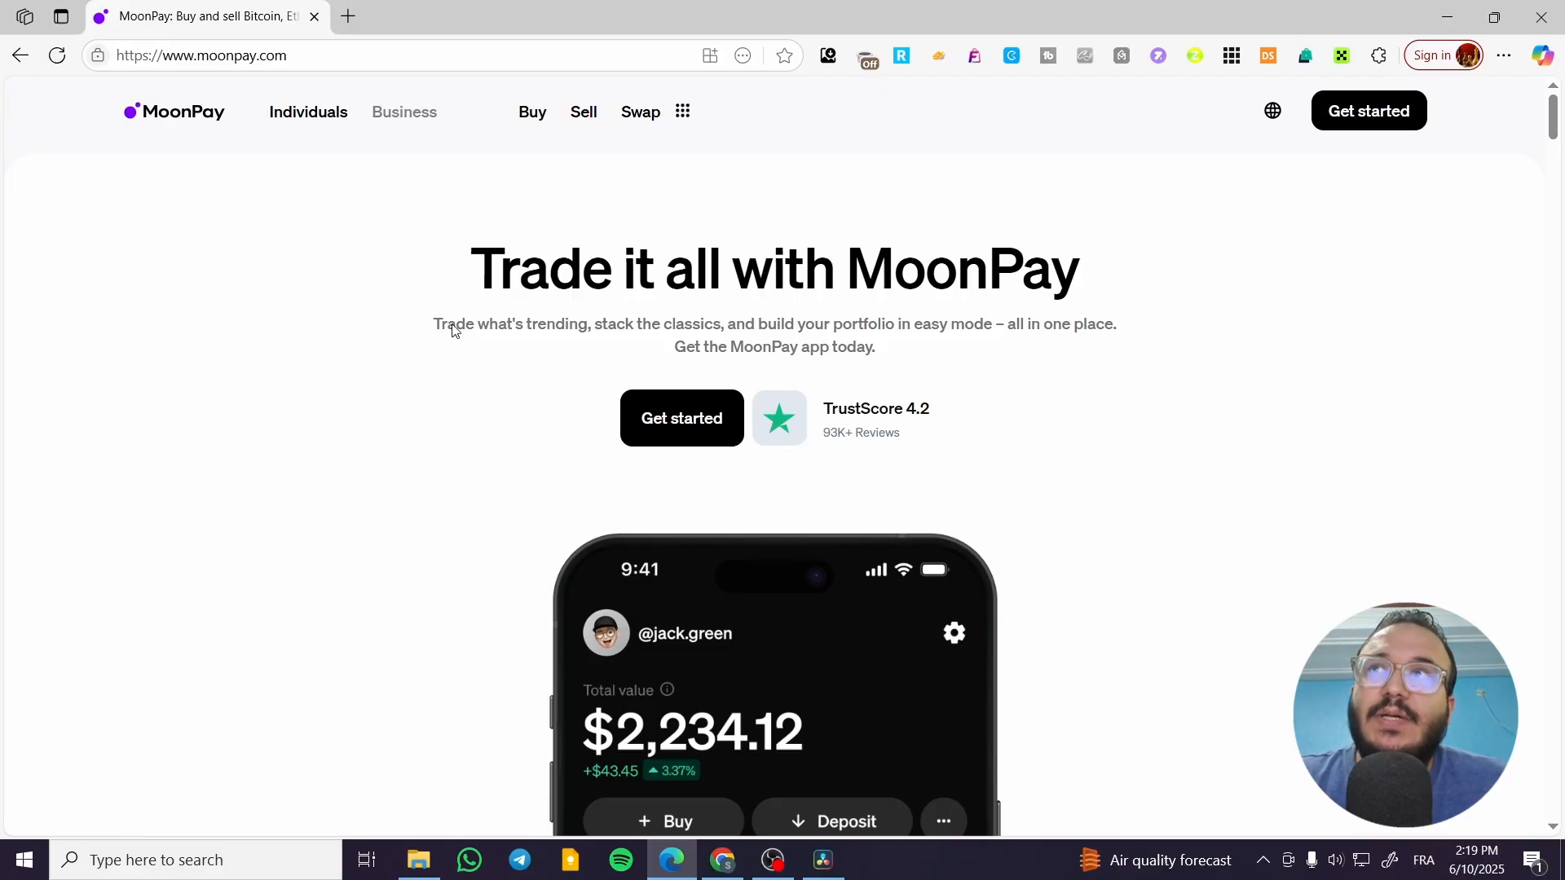
mouse_move(170, 139)
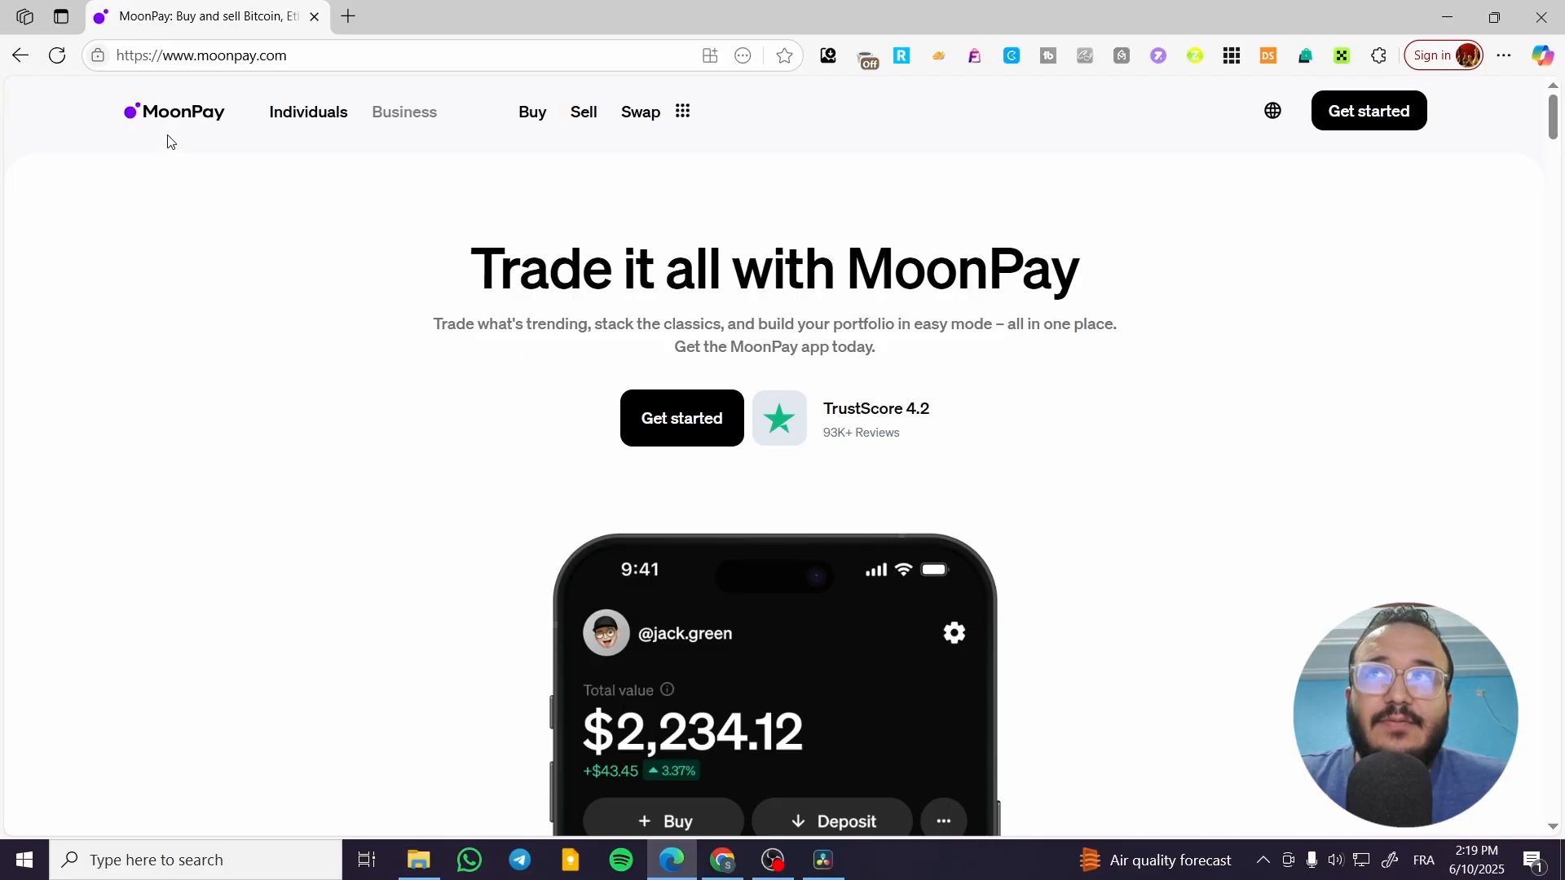
mouse_move(919, 235)
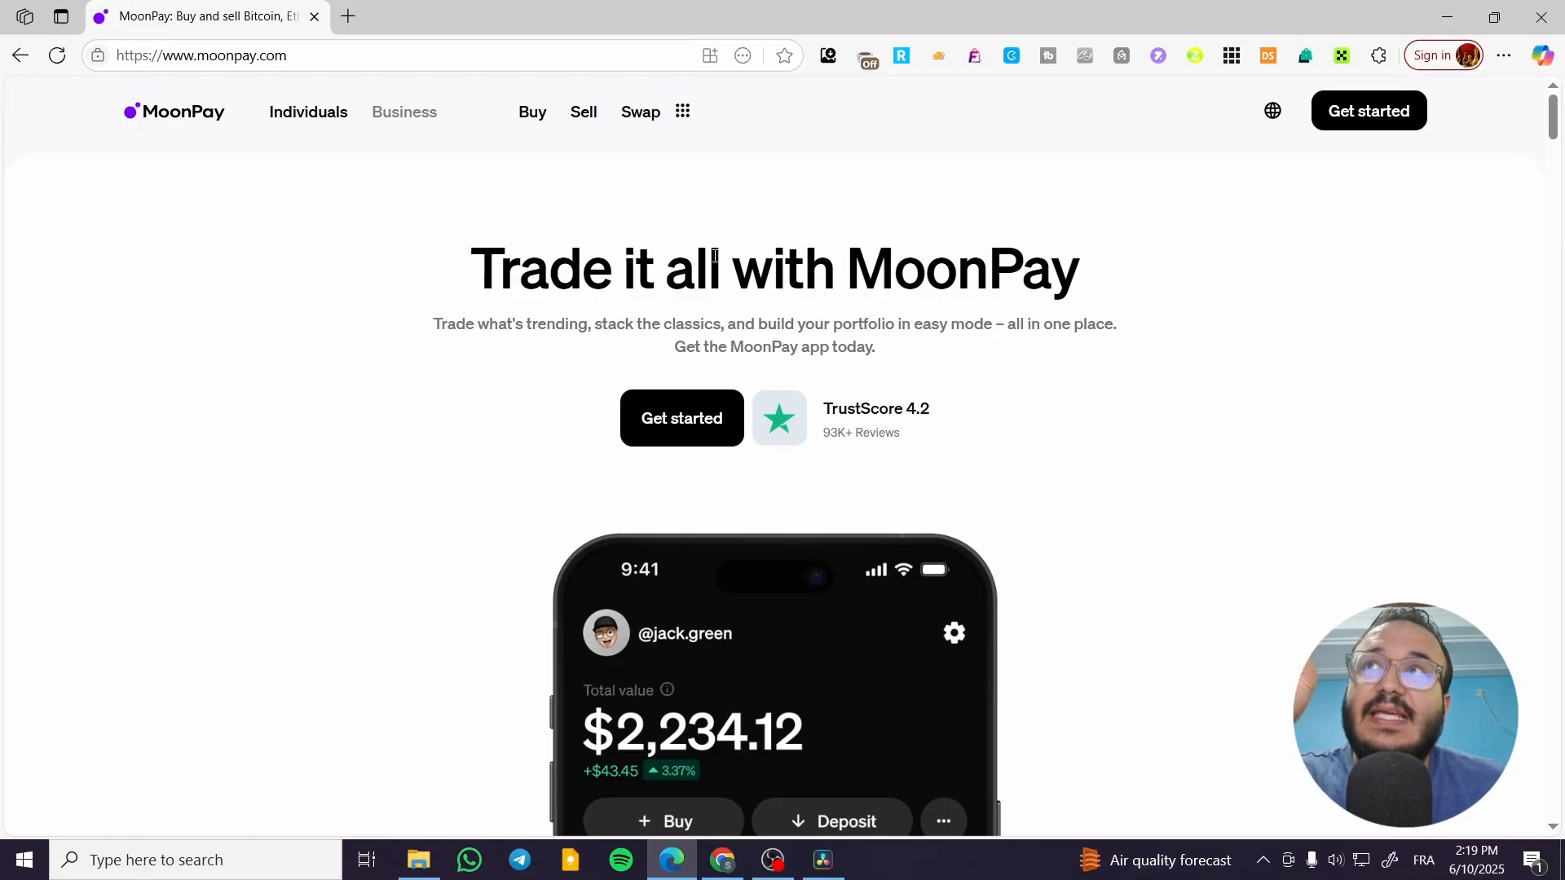
mouse_move(486, 200)
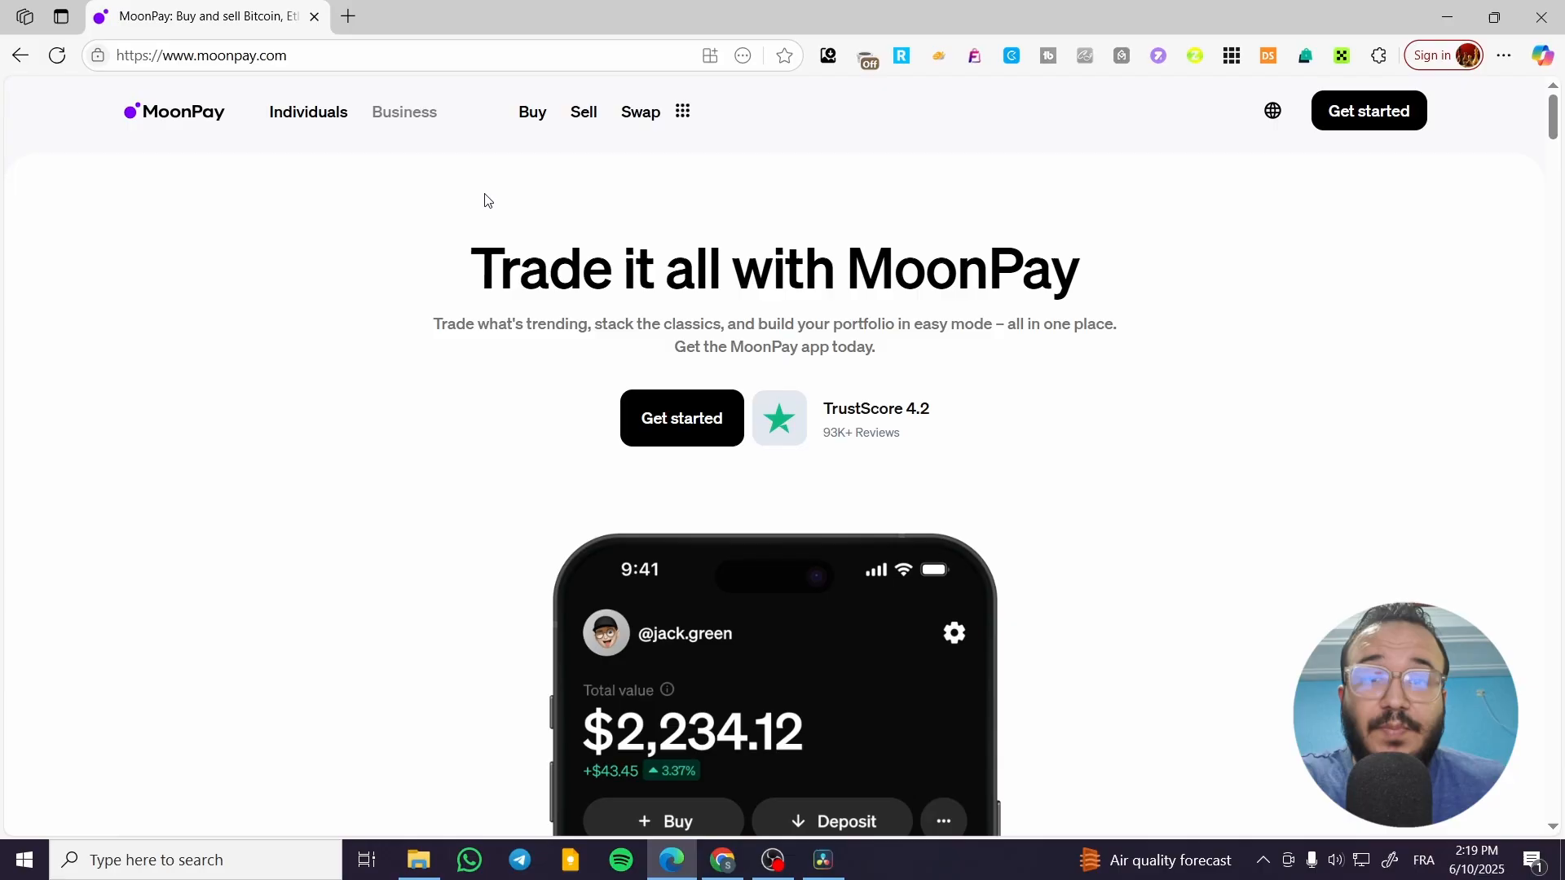
mouse_move(230, 154)
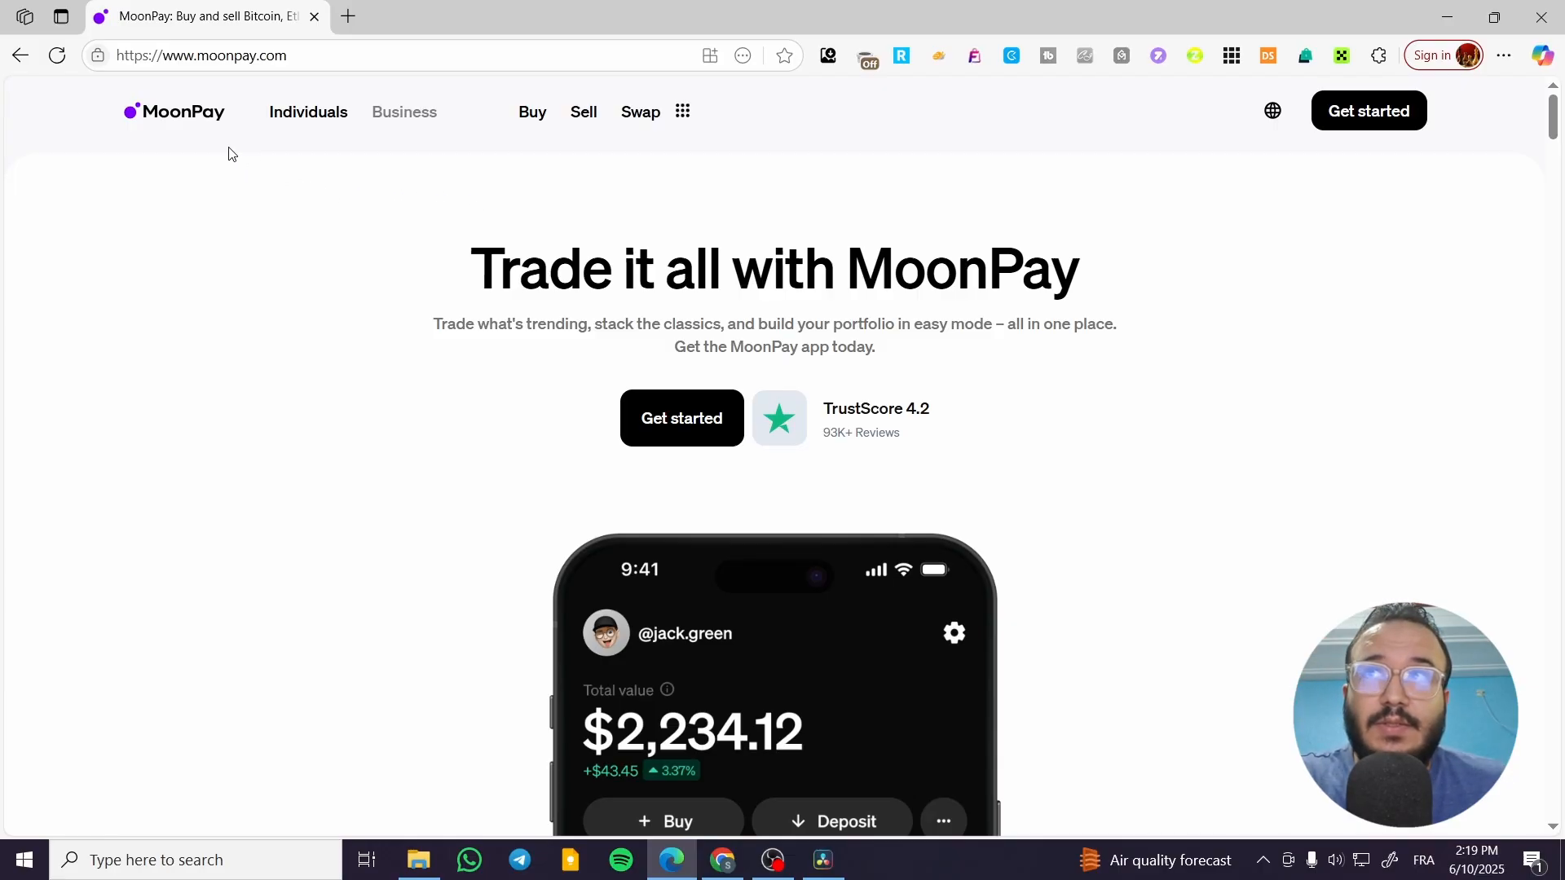
mouse_move(501, 178)
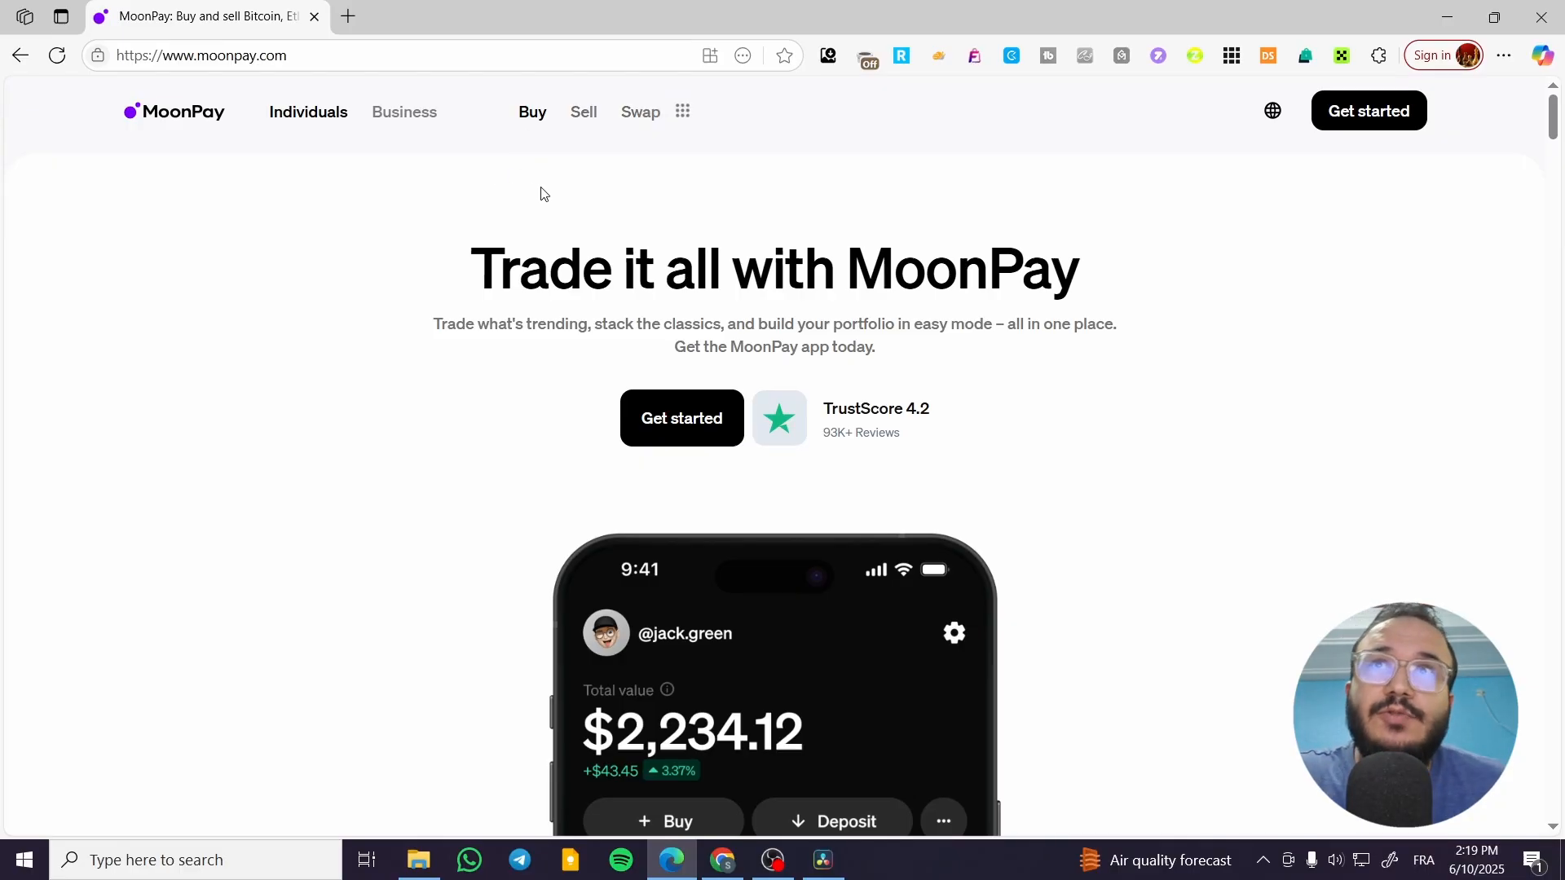
Step: Open the Buy crypto menu listing the cryptocurrencies available to buy
left_click(532, 111)
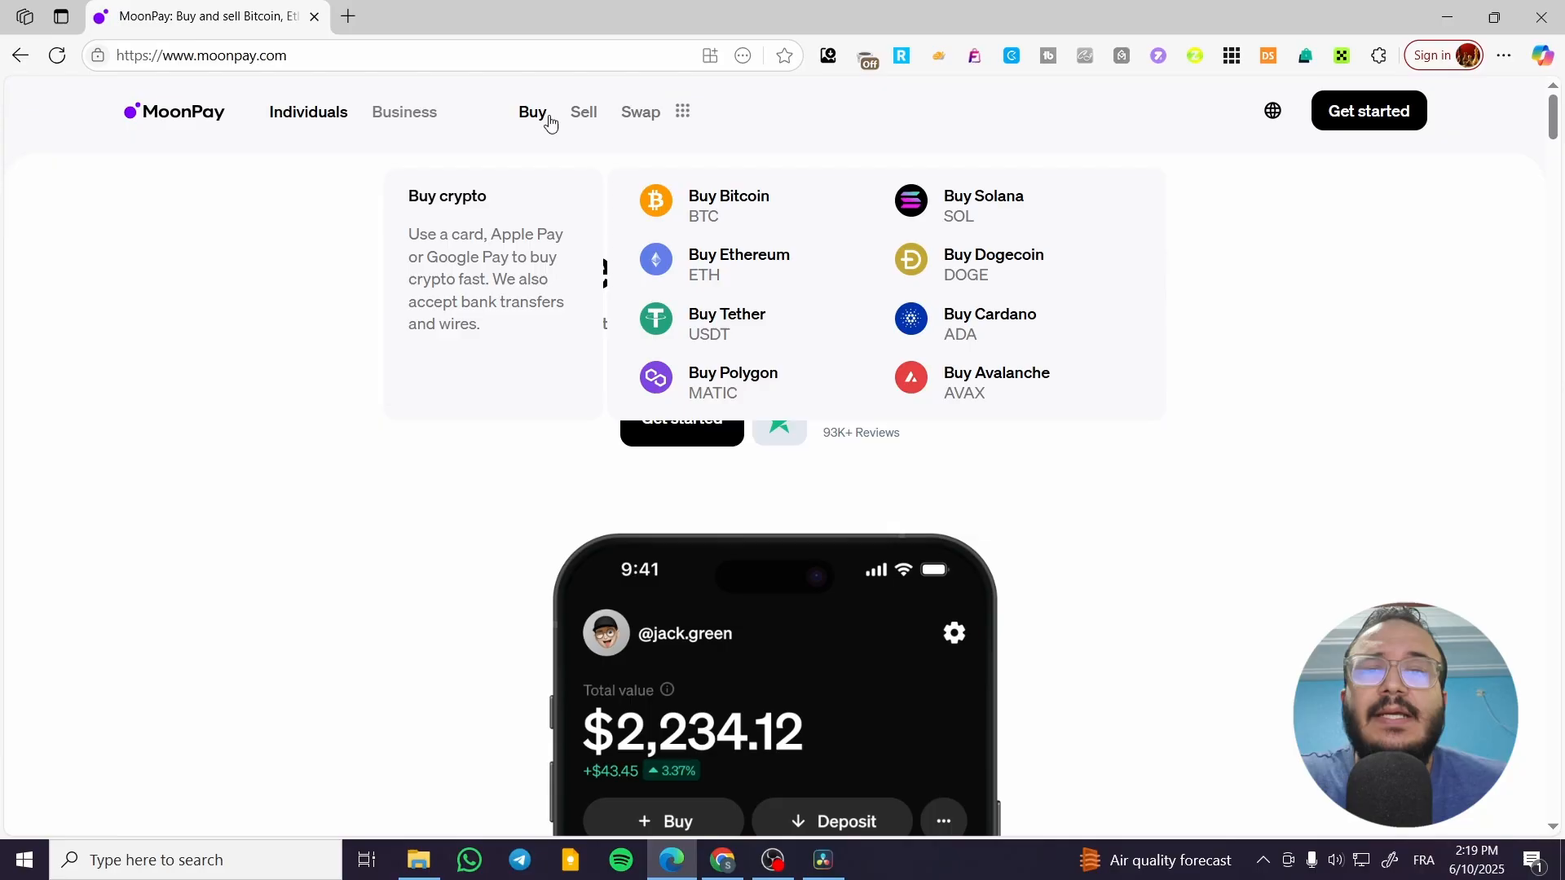
mouse_move(743, 214)
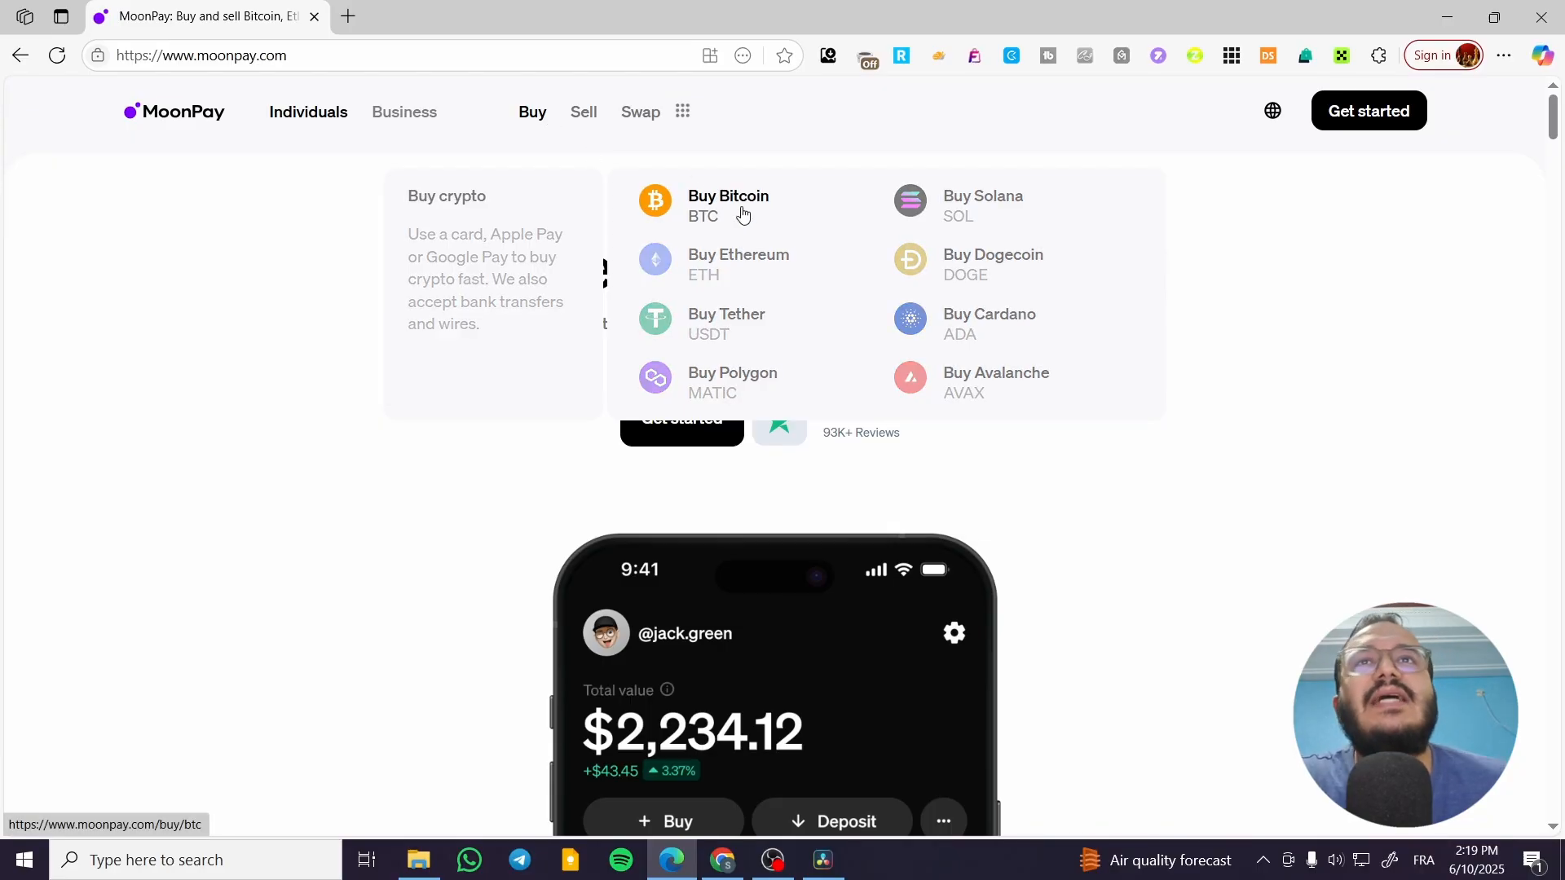
mouse_move(754, 271)
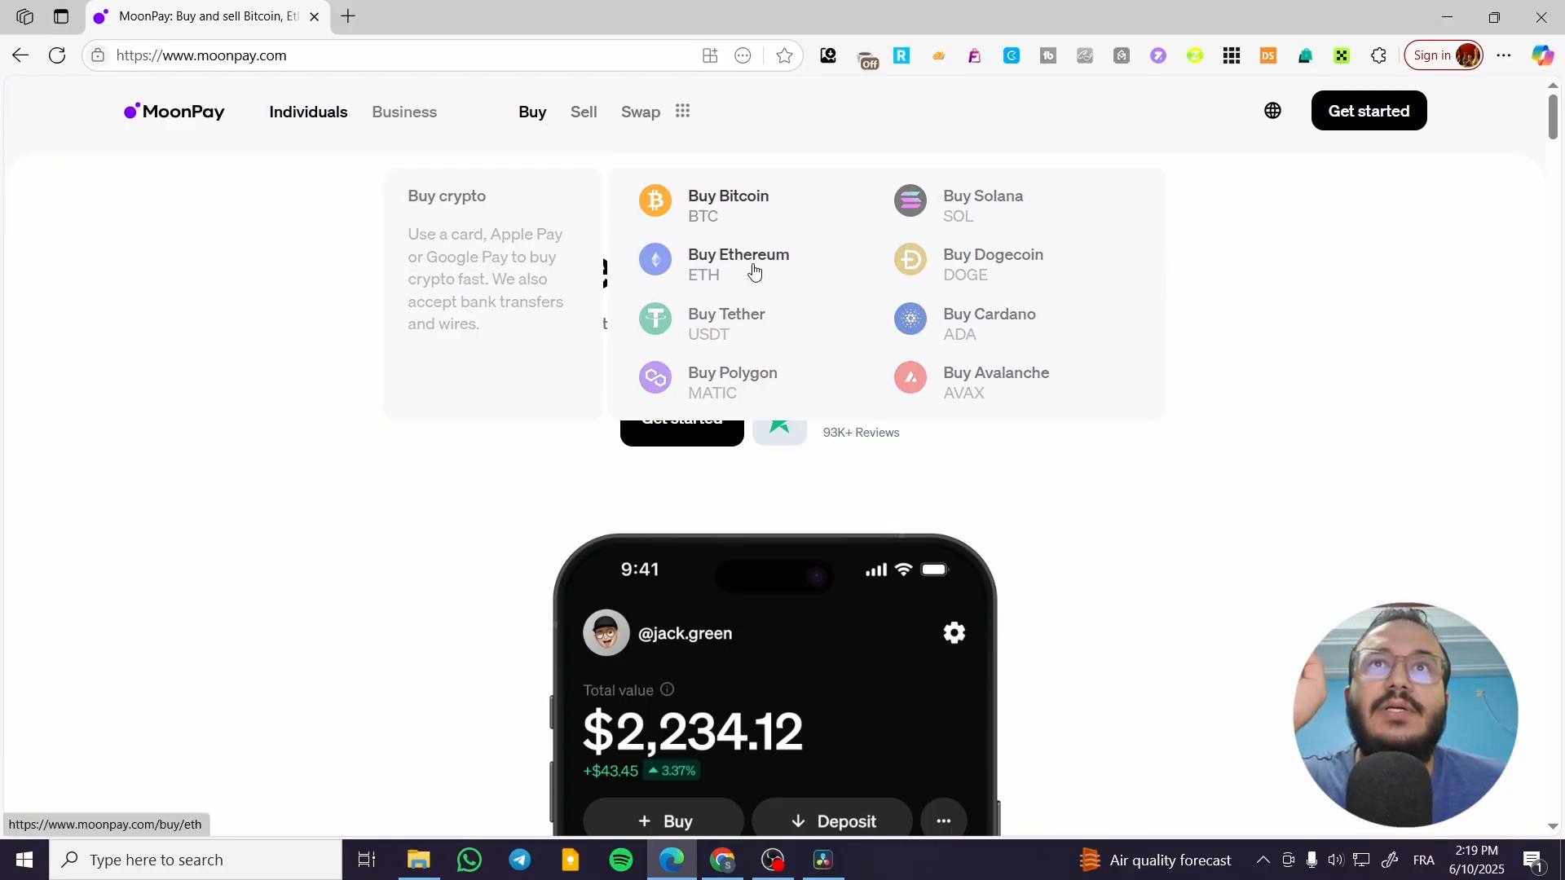
mouse_move(737, 261)
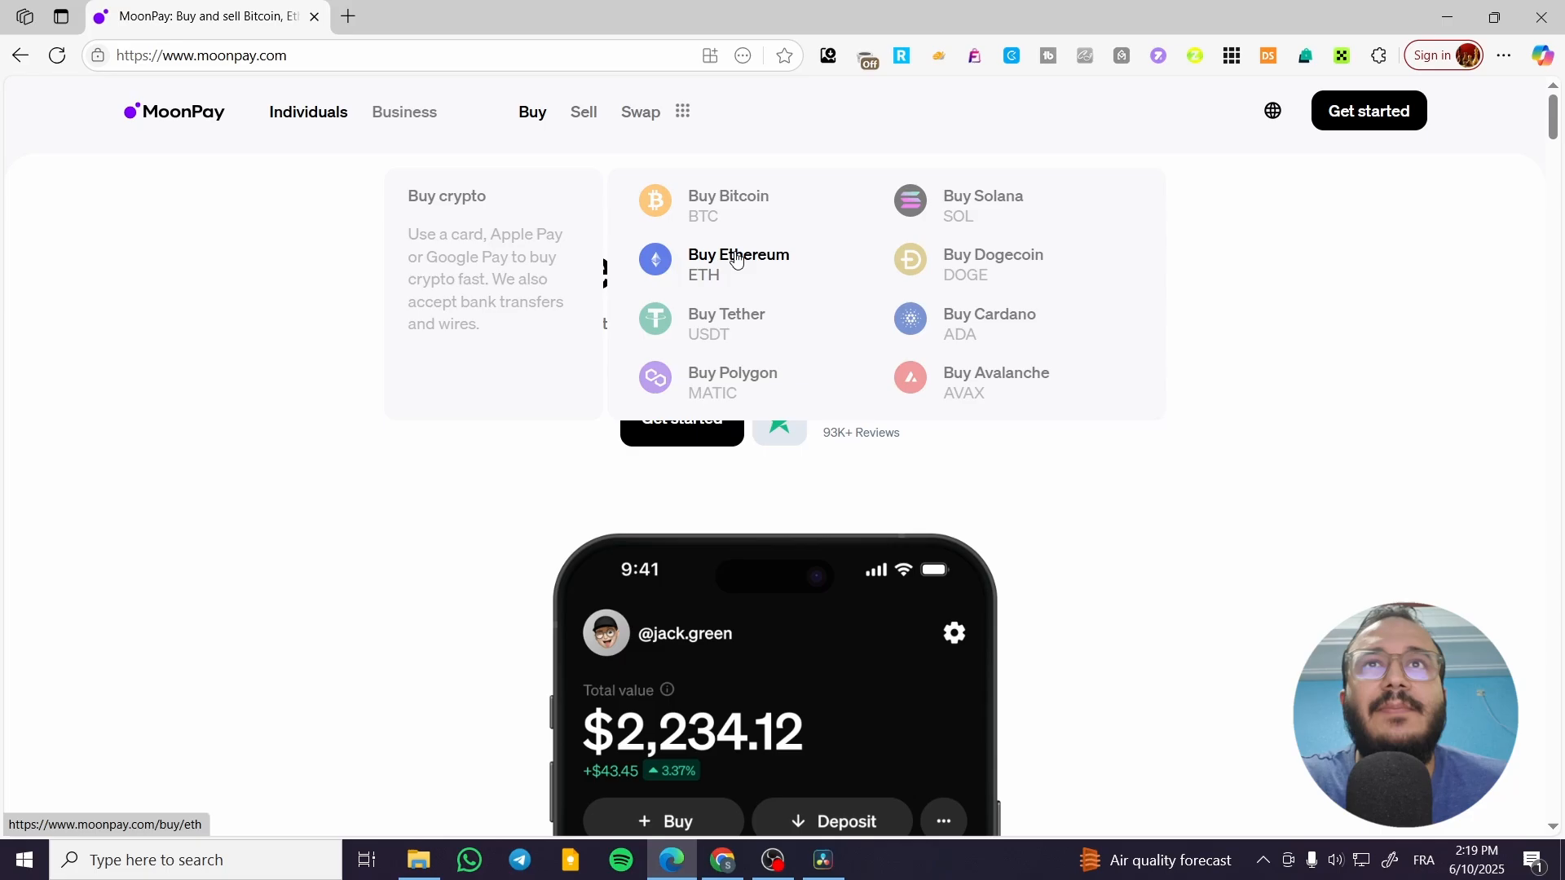
Step: Open the Buy Ethereum (ETH) page from the Buy crypto menu
left_click(739, 254)
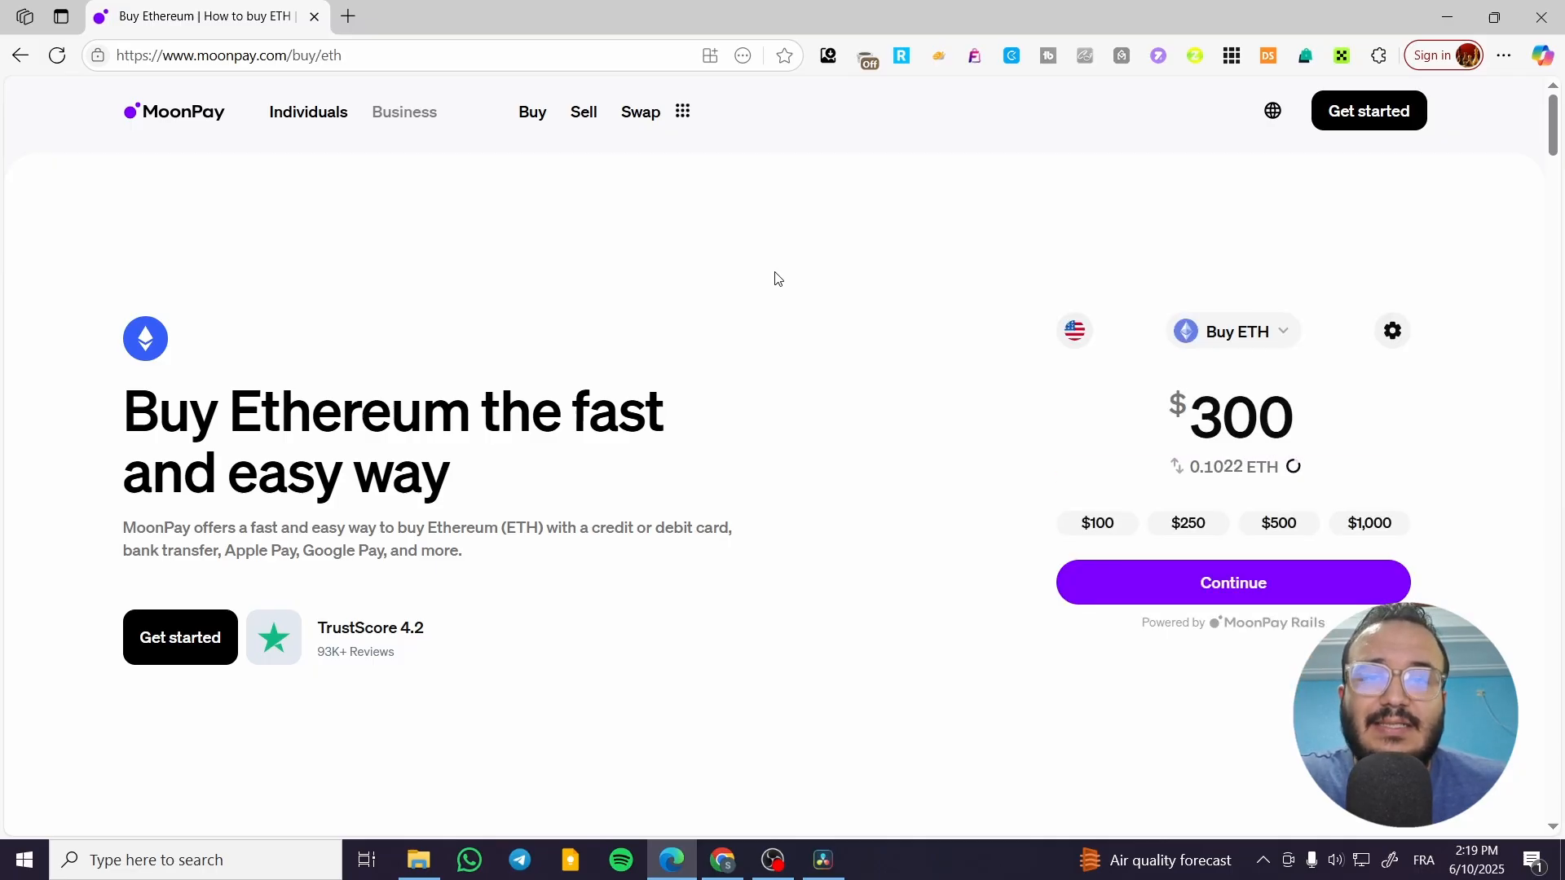
mouse_move(859, 303)
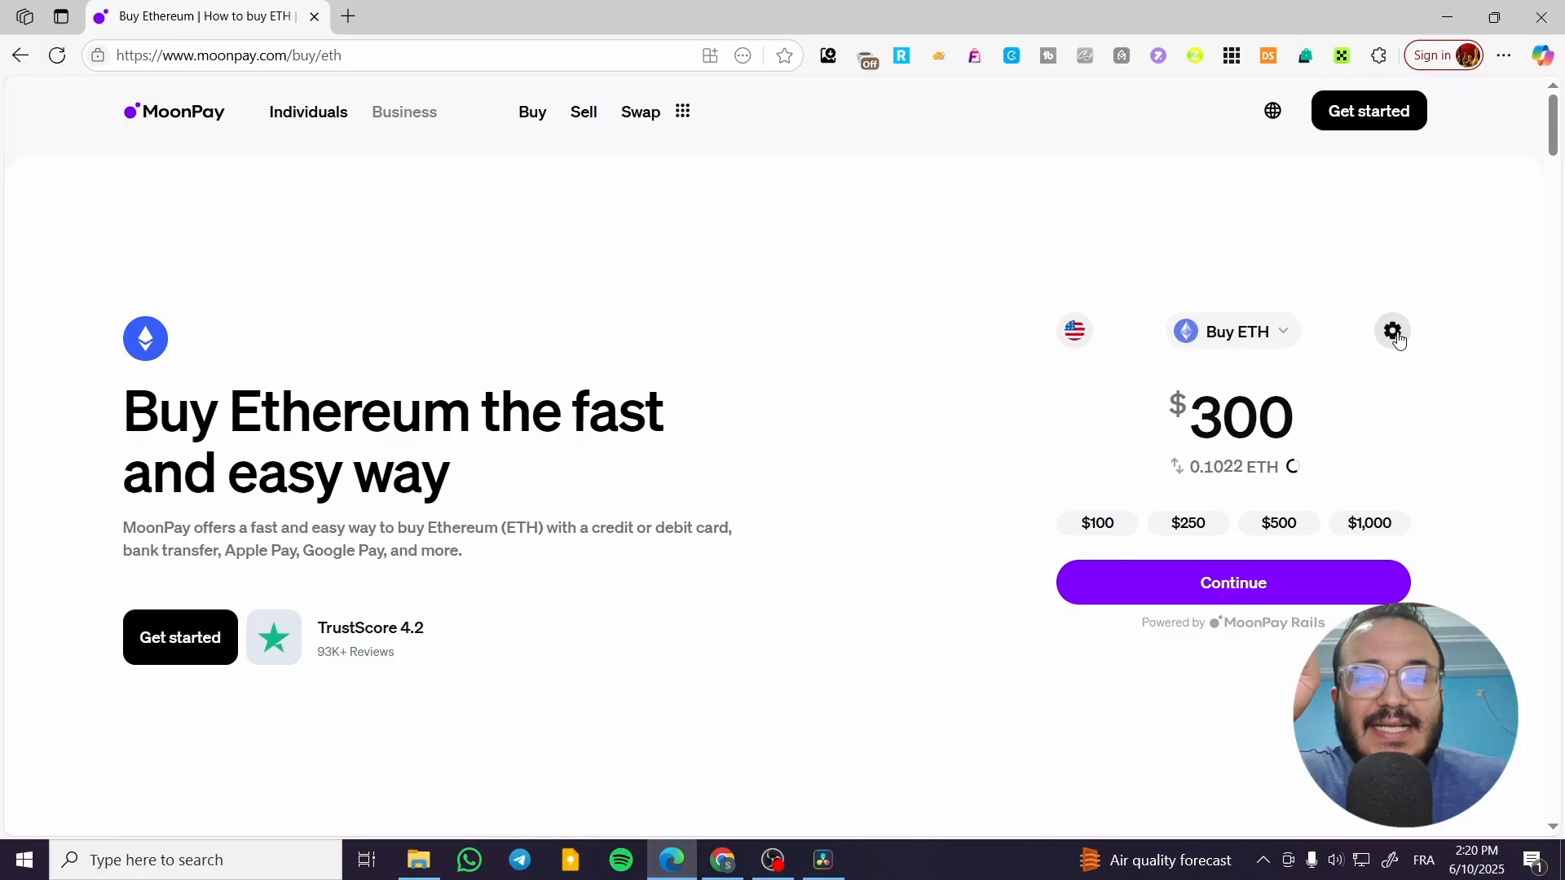
mouse_move(1179, 139)
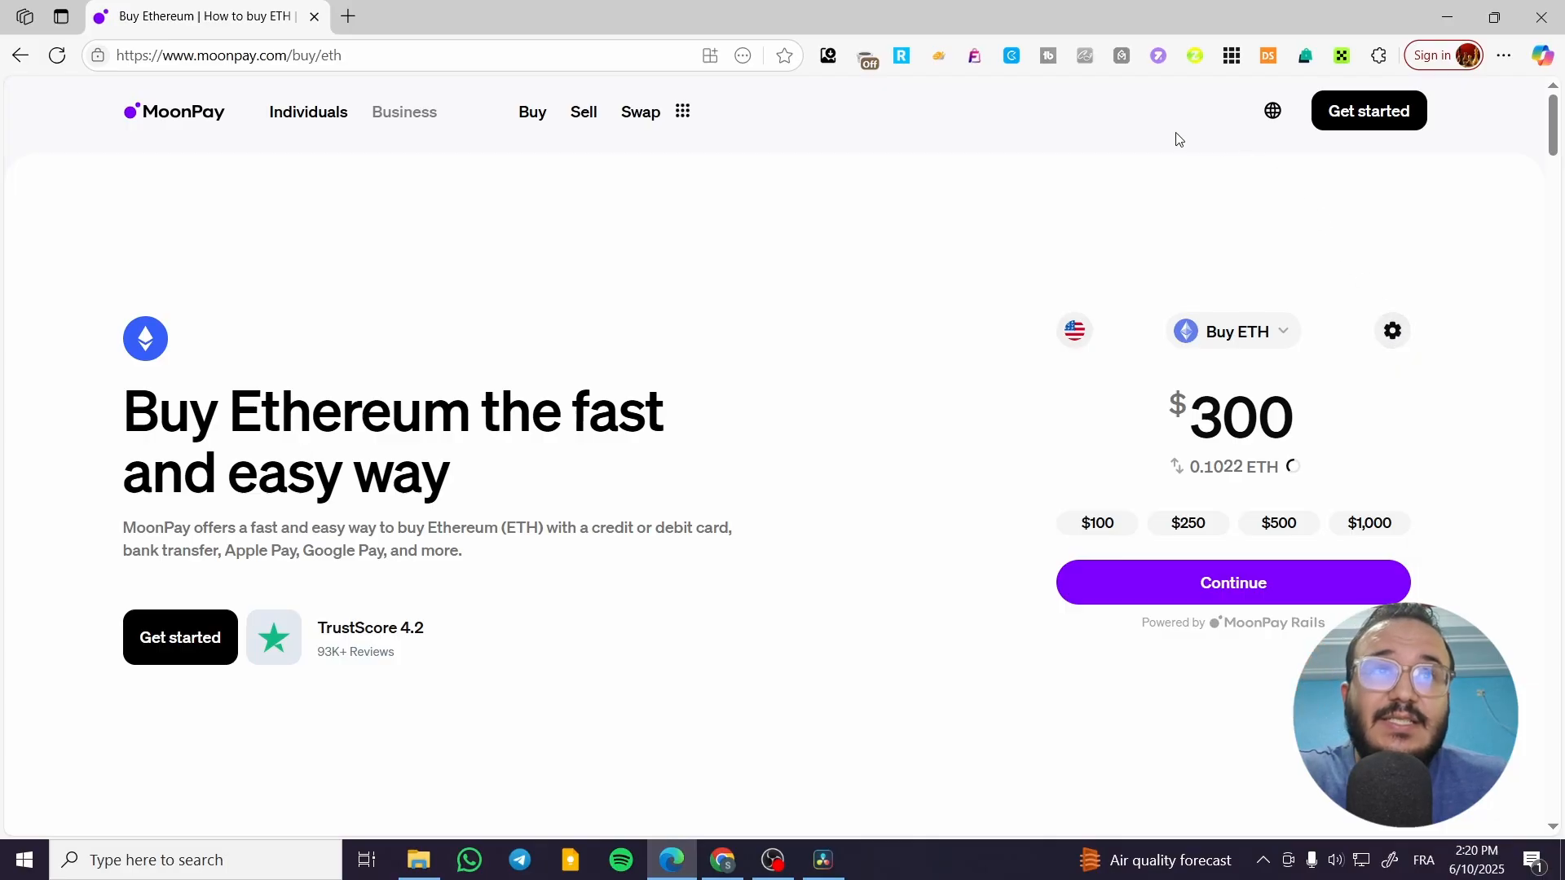
mouse_move(965, 276)
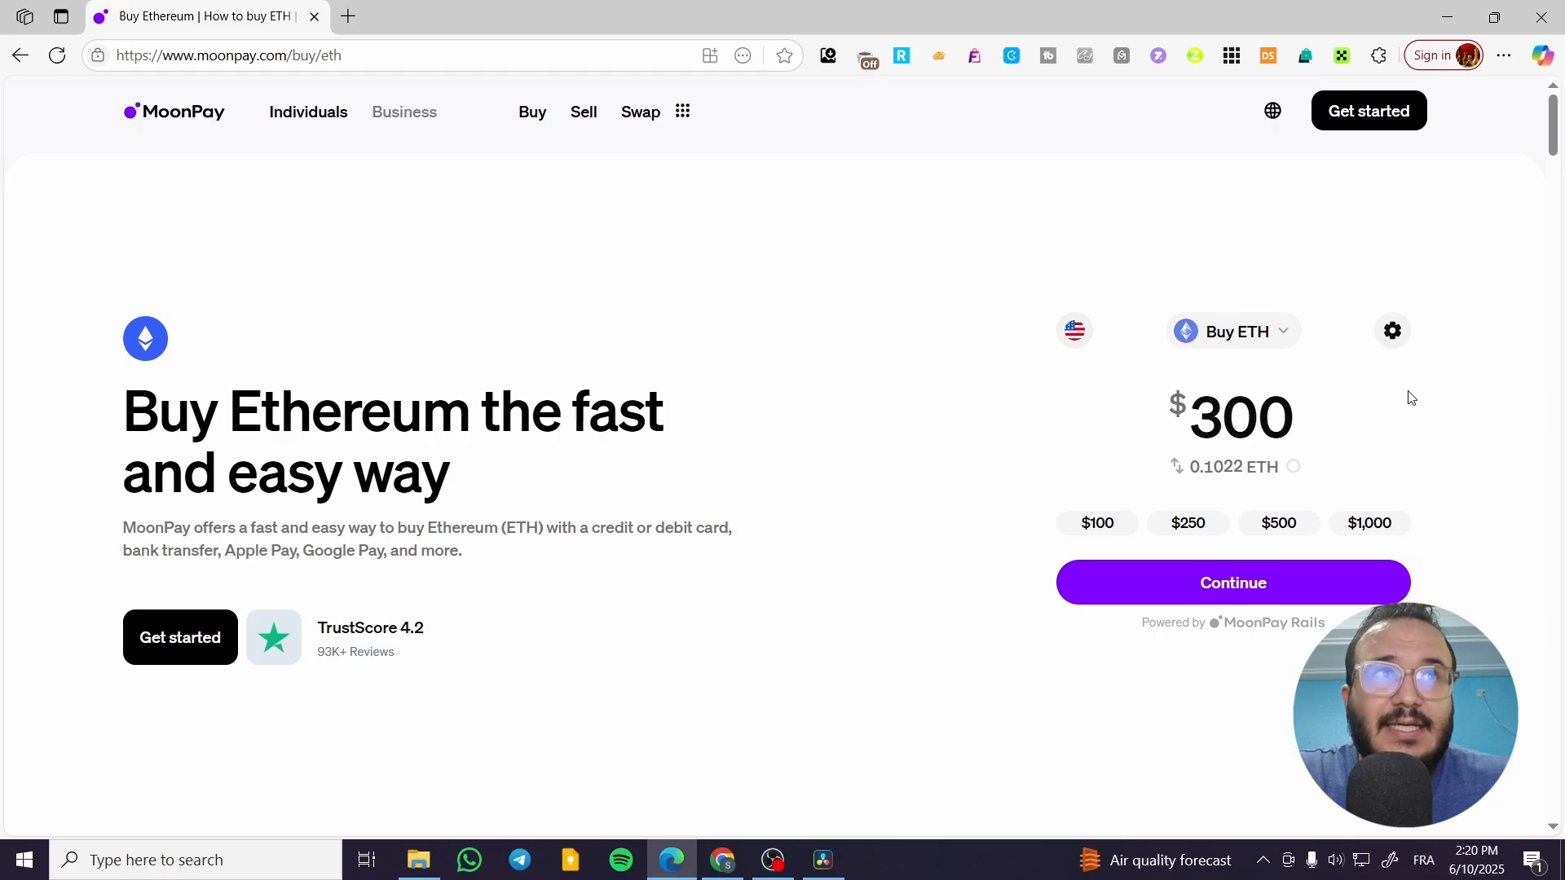
left_click(1393, 330)
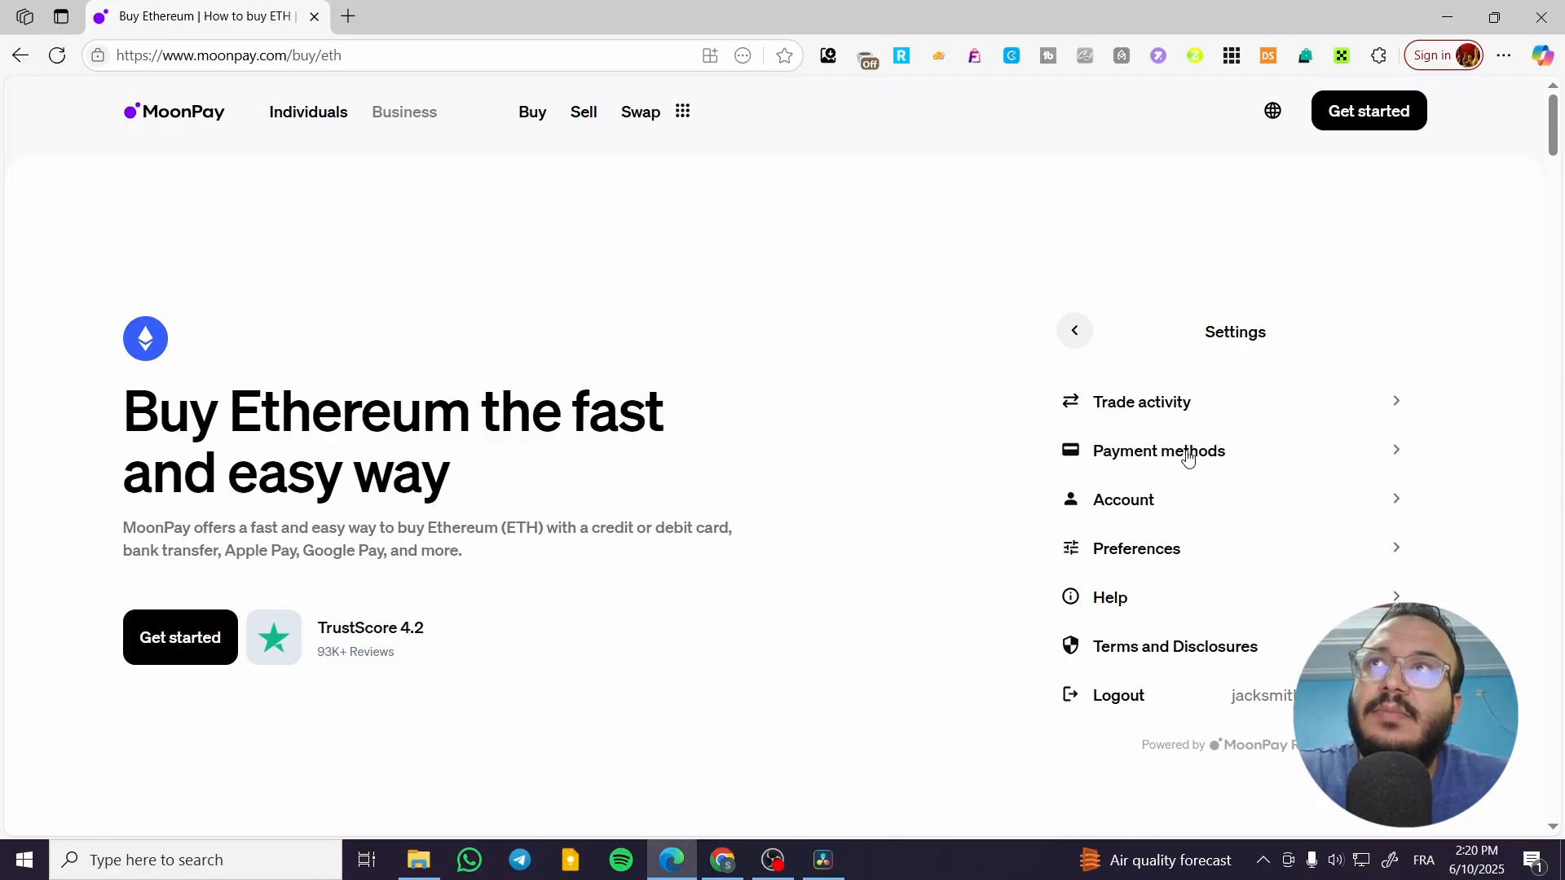
left_click(1159, 451)
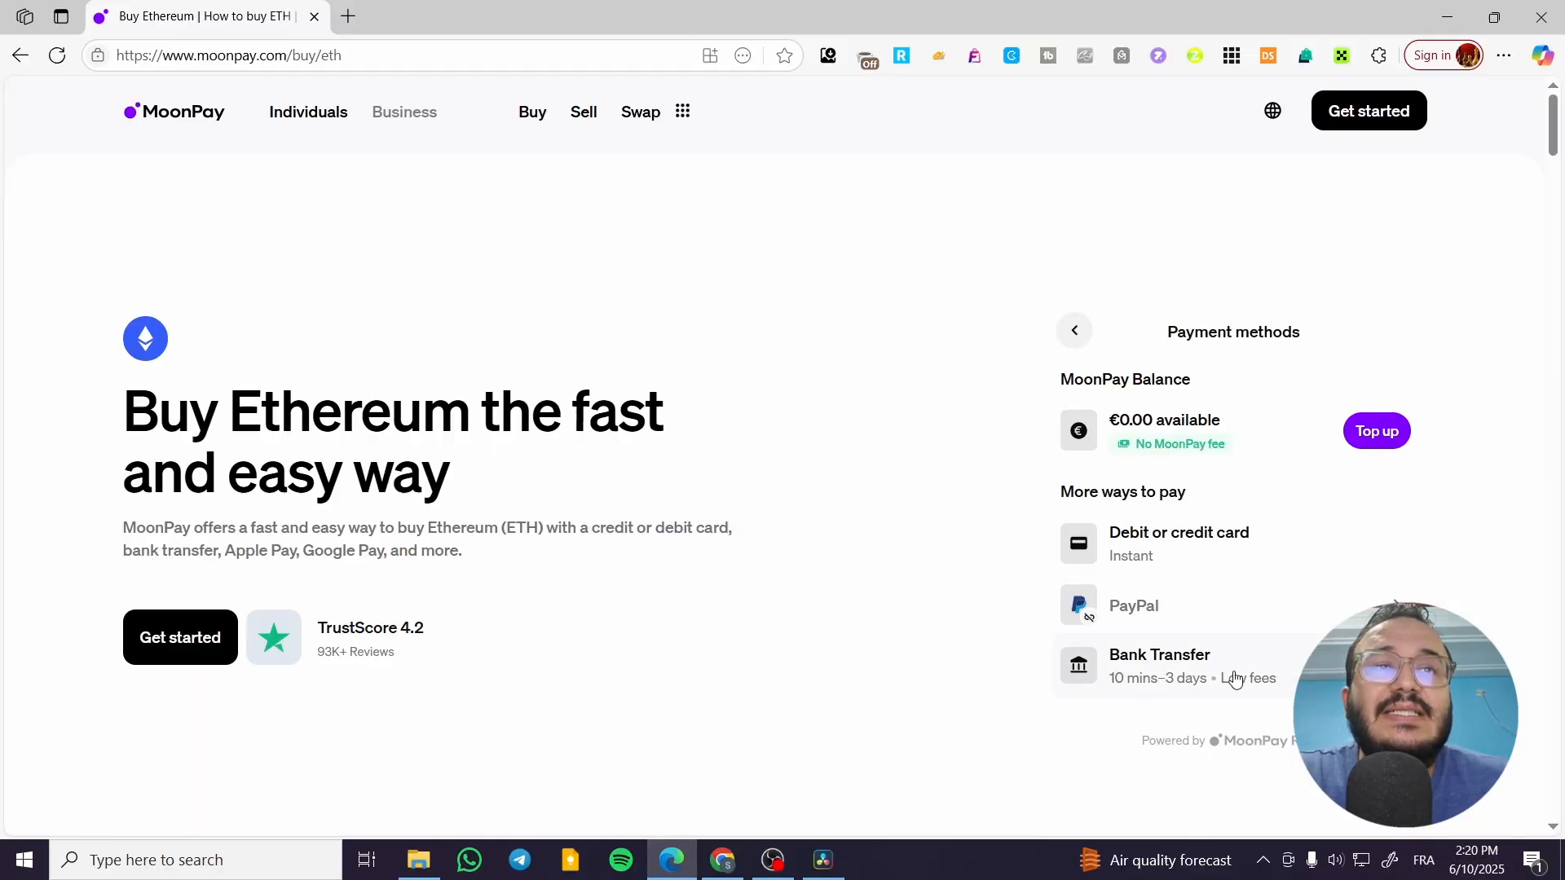
mouse_move(1245, 606)
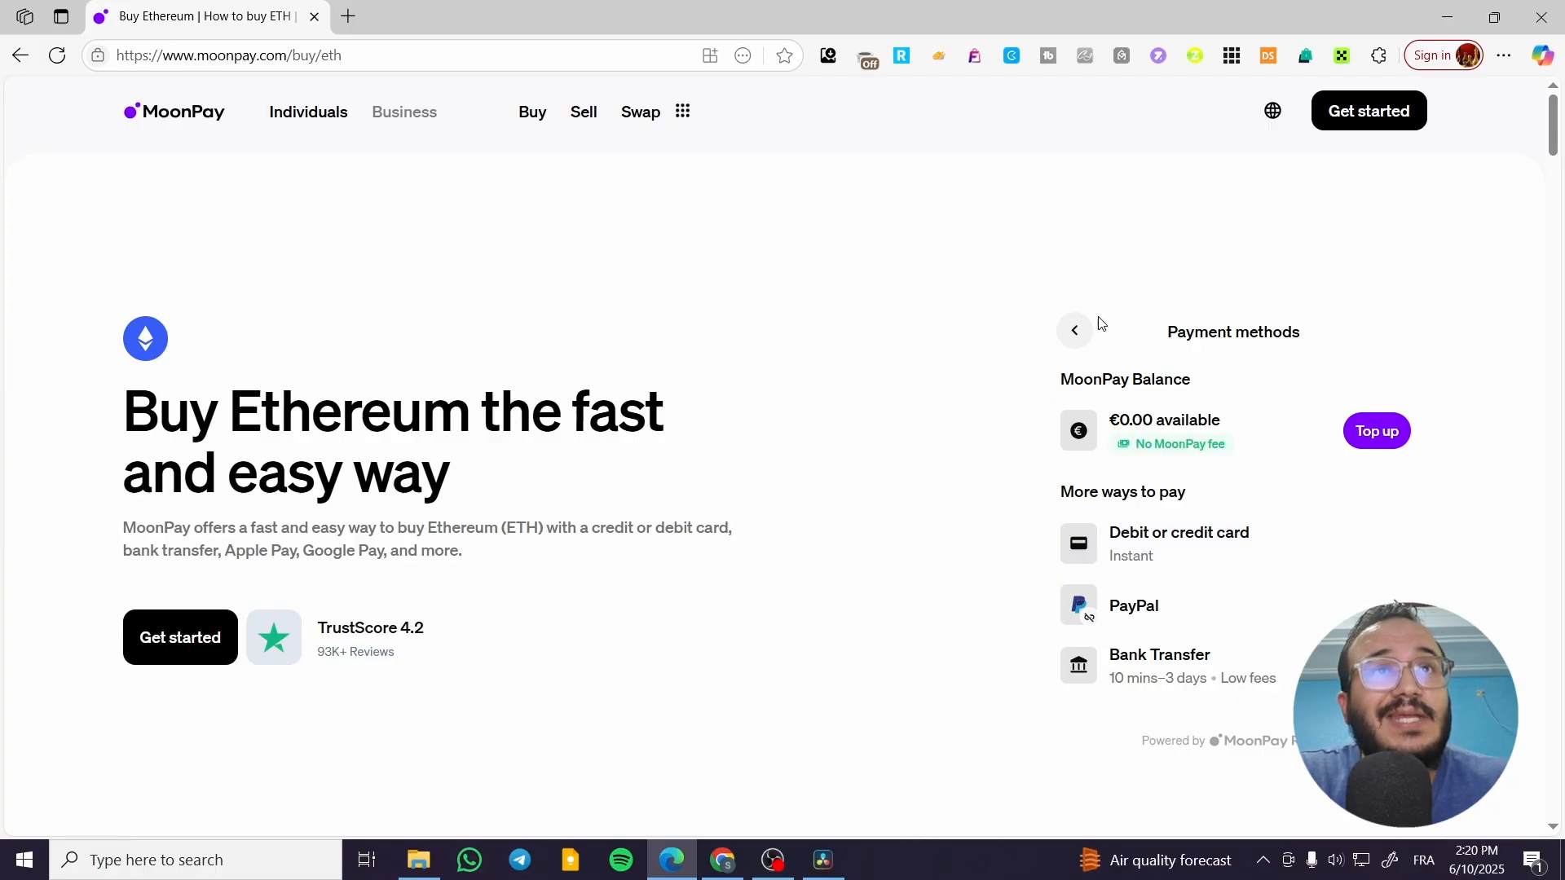
mouse_move(1065, 408)
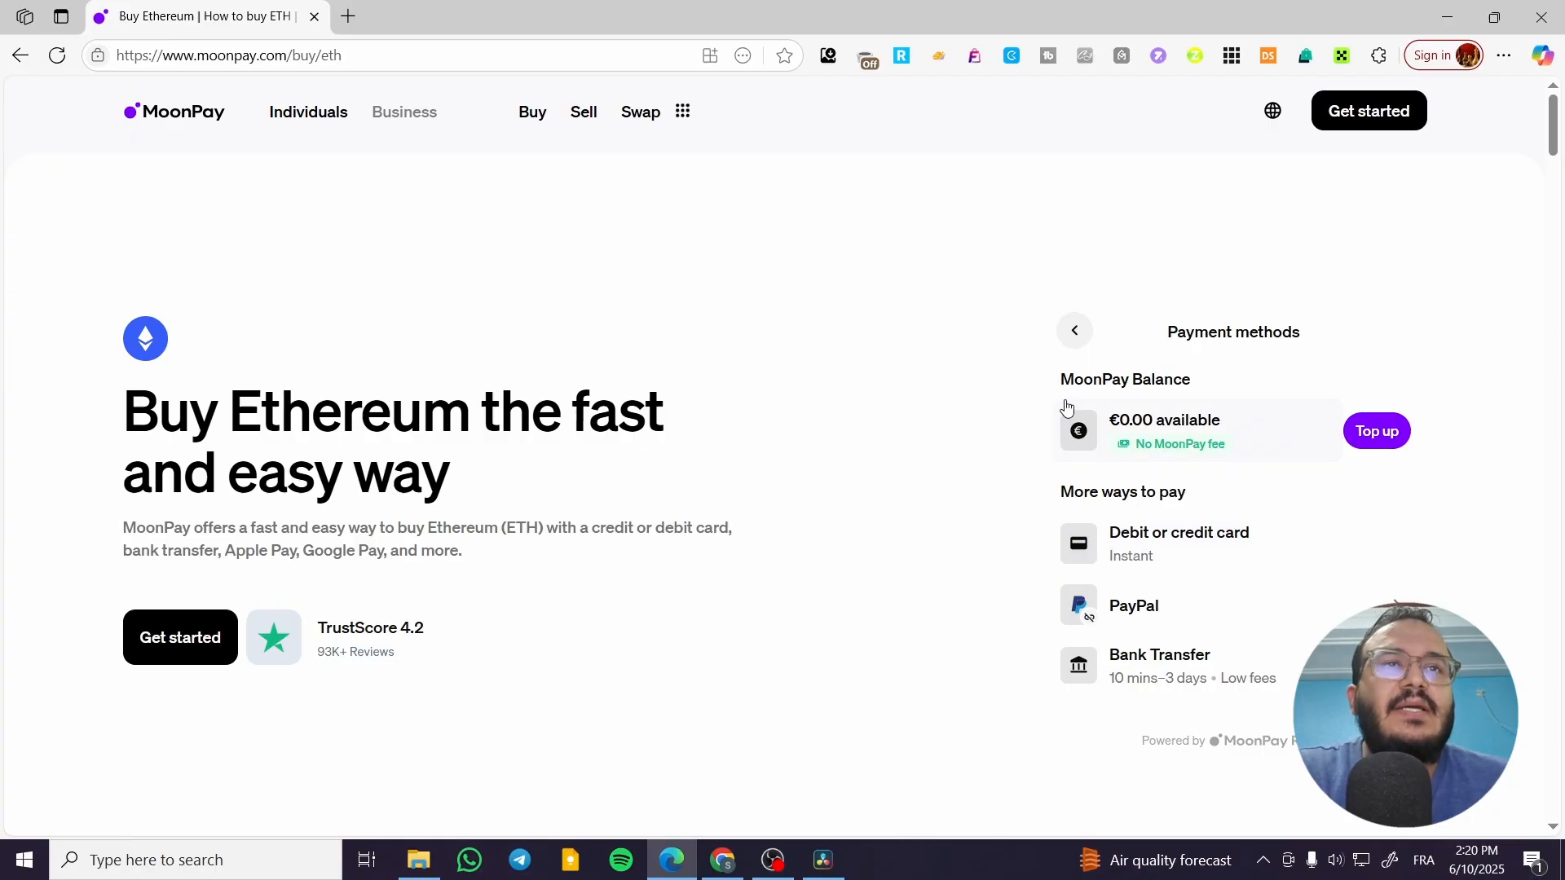
mouse_move(1227, 499)
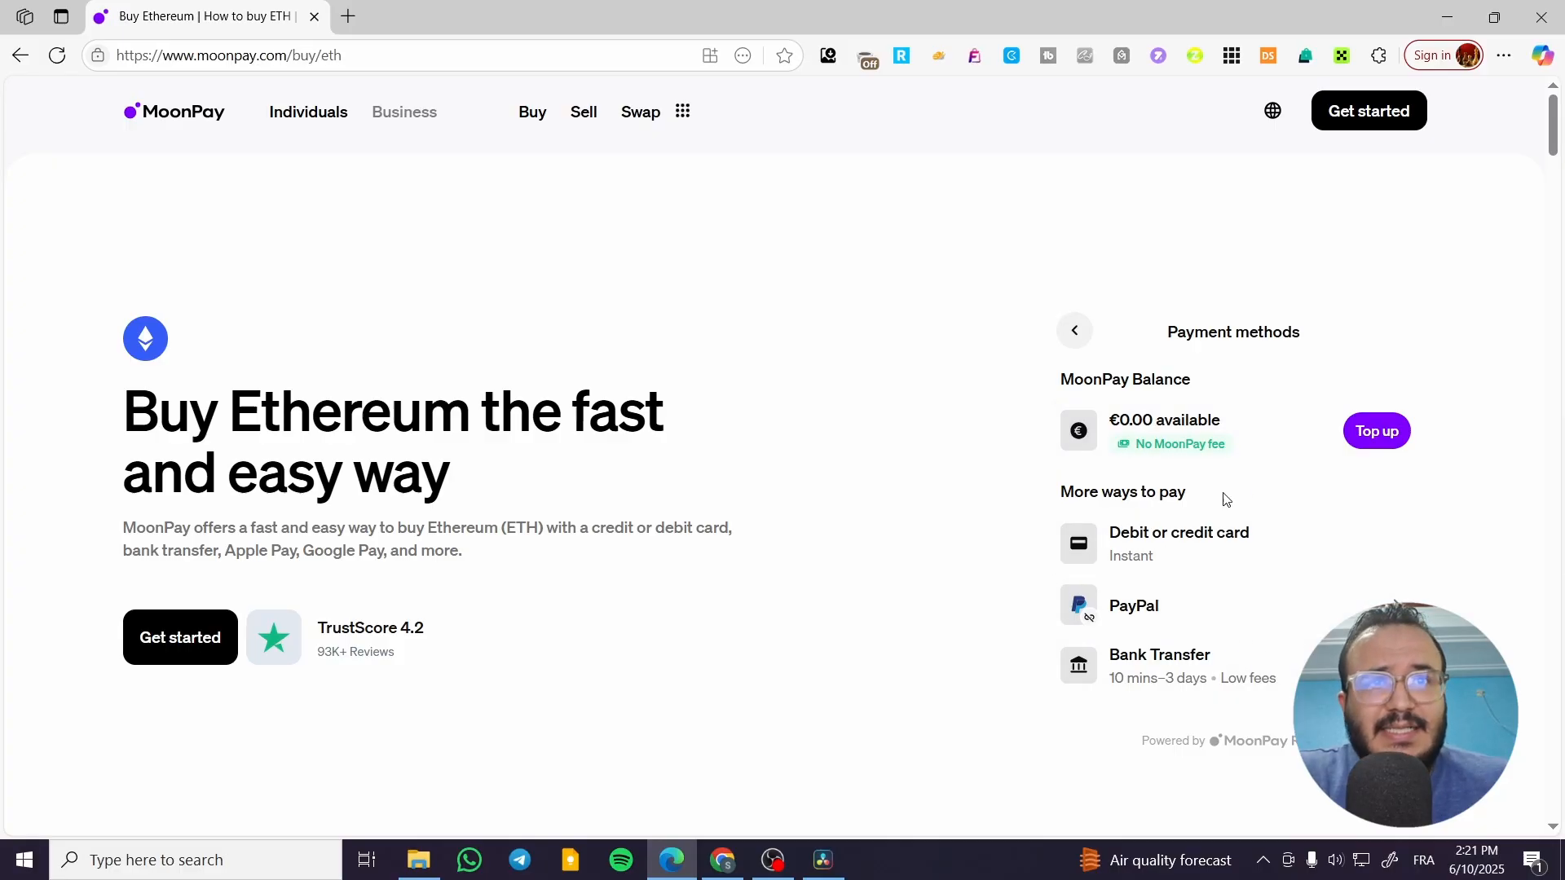
mouse_move(1206, 559)
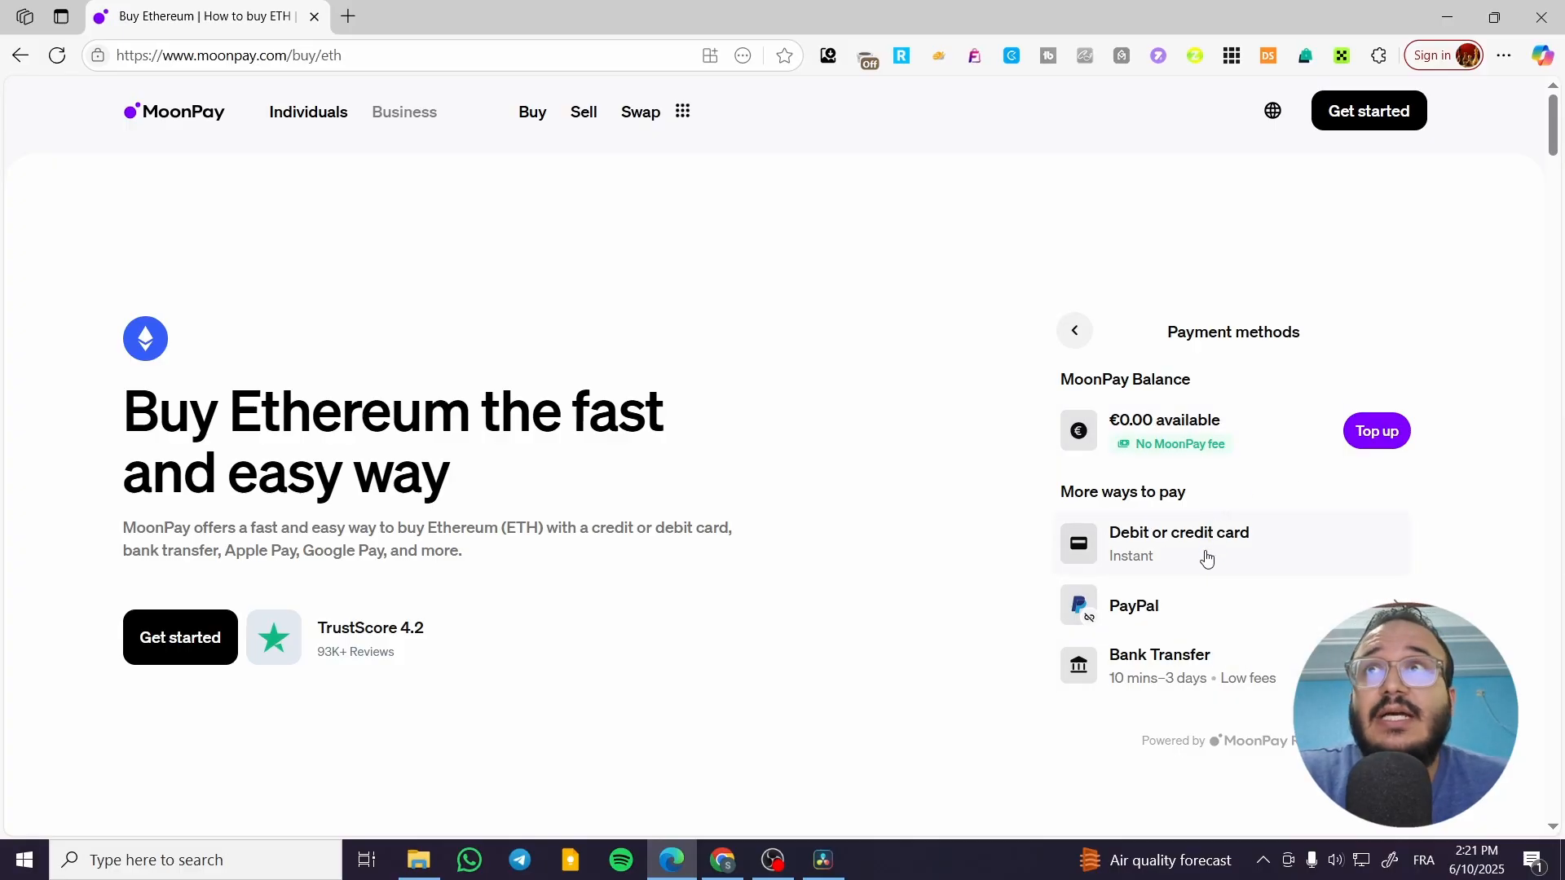
mouse_move(1174, 558)
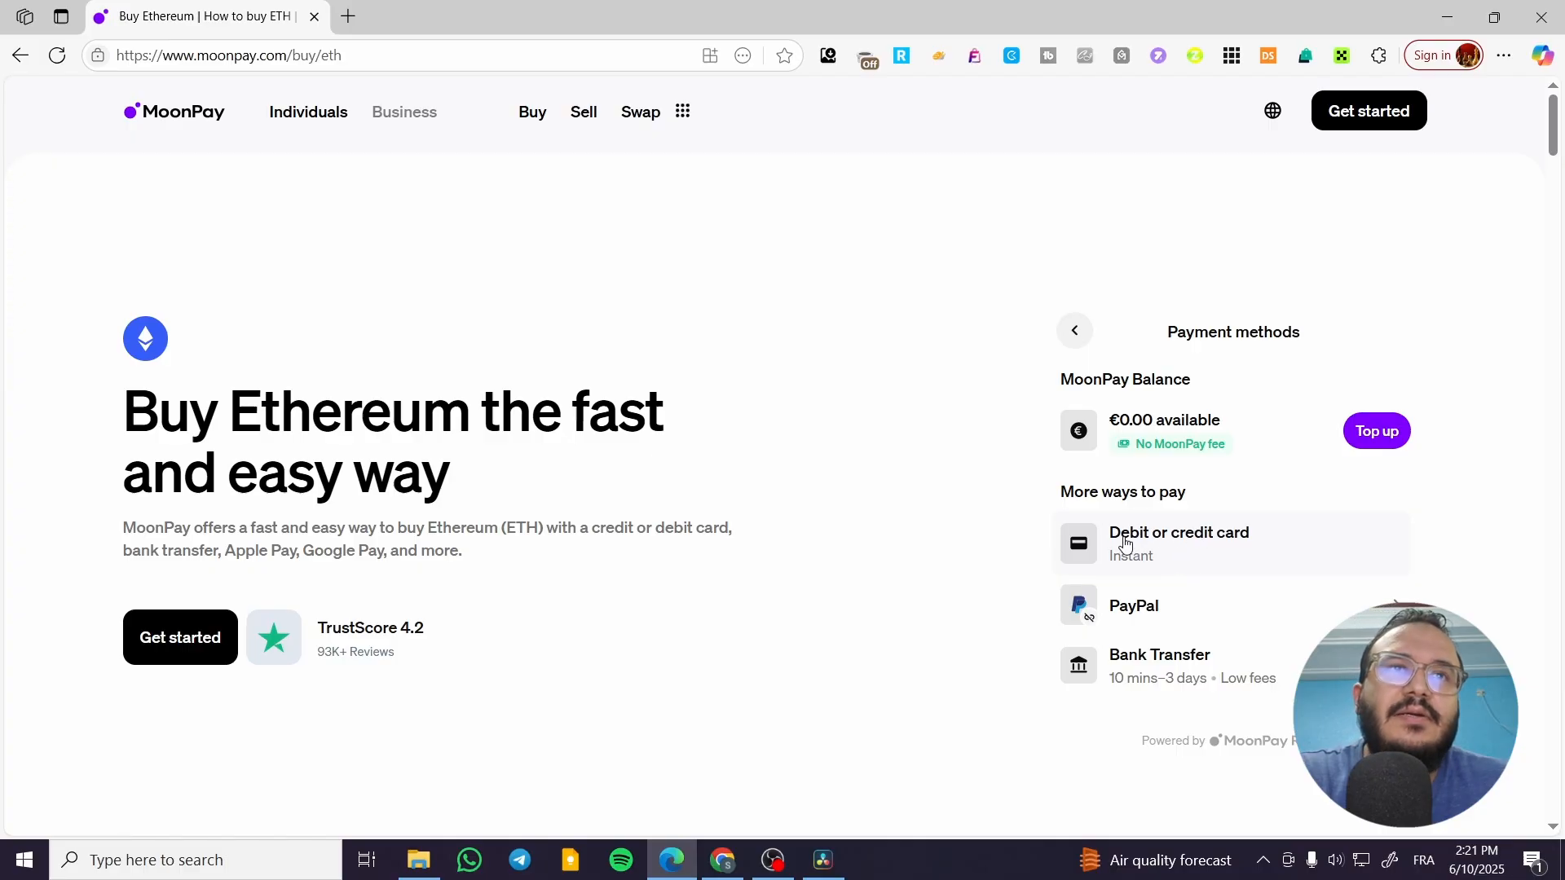
mouse_move(1297, 675)
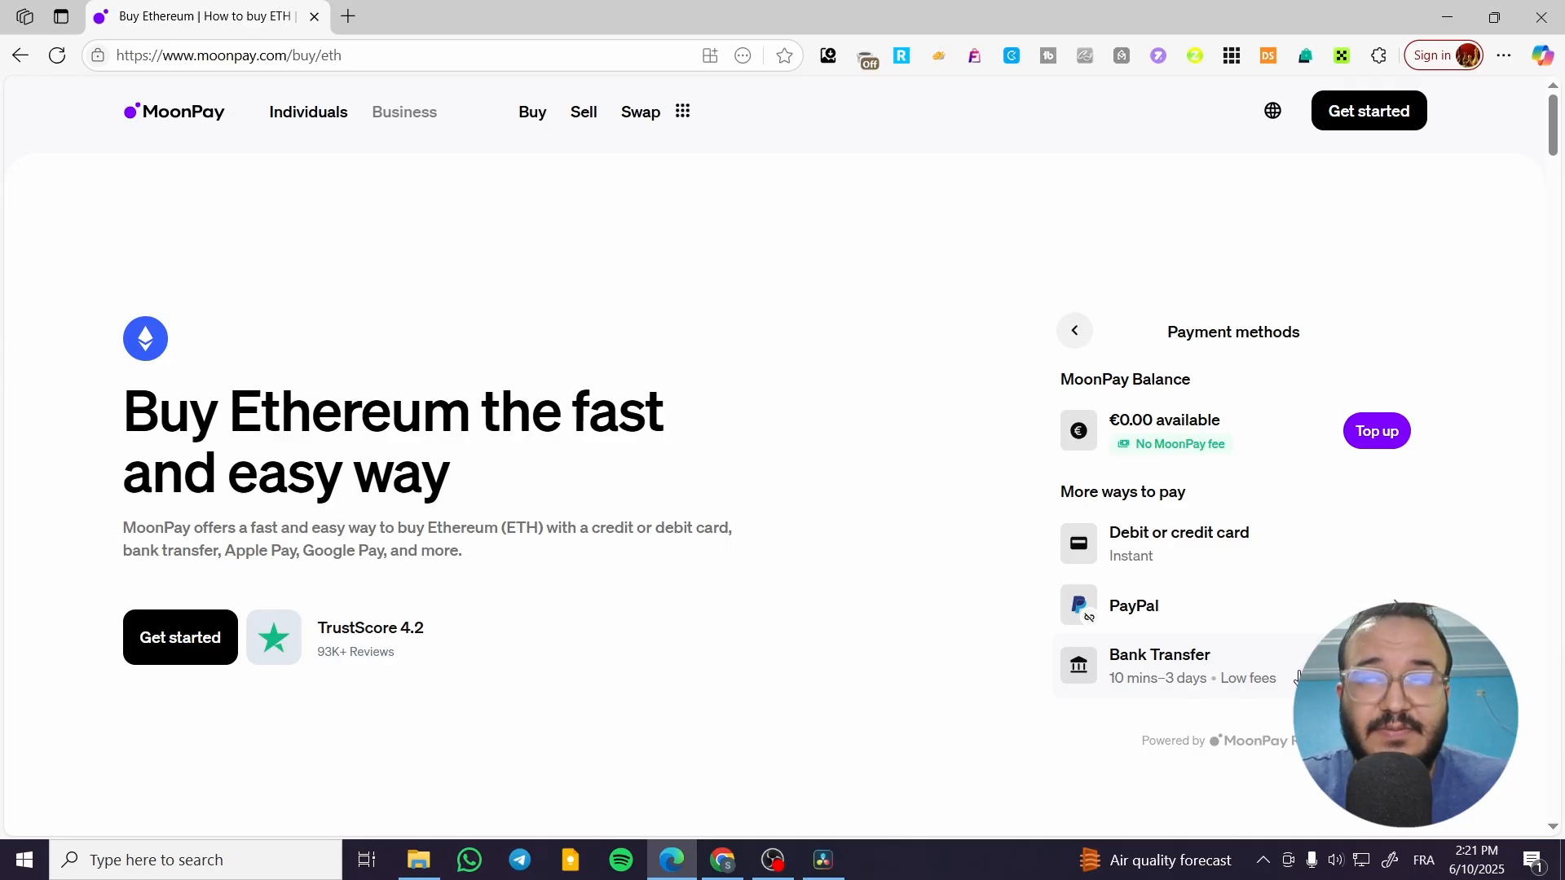
mouse_move(1166, 543)
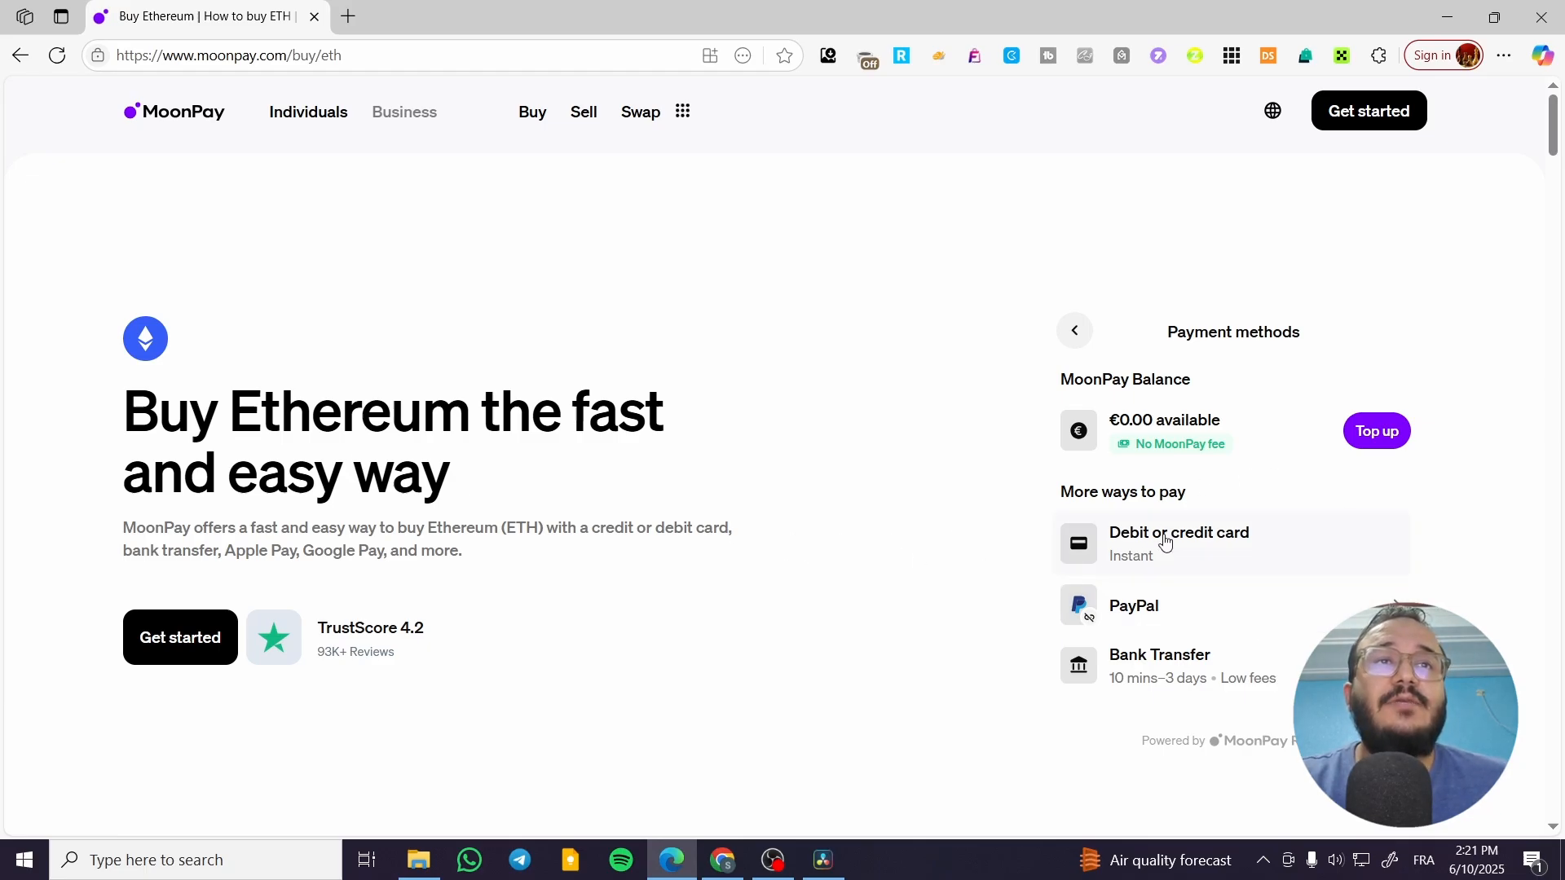
mouse_move(1292, 547)
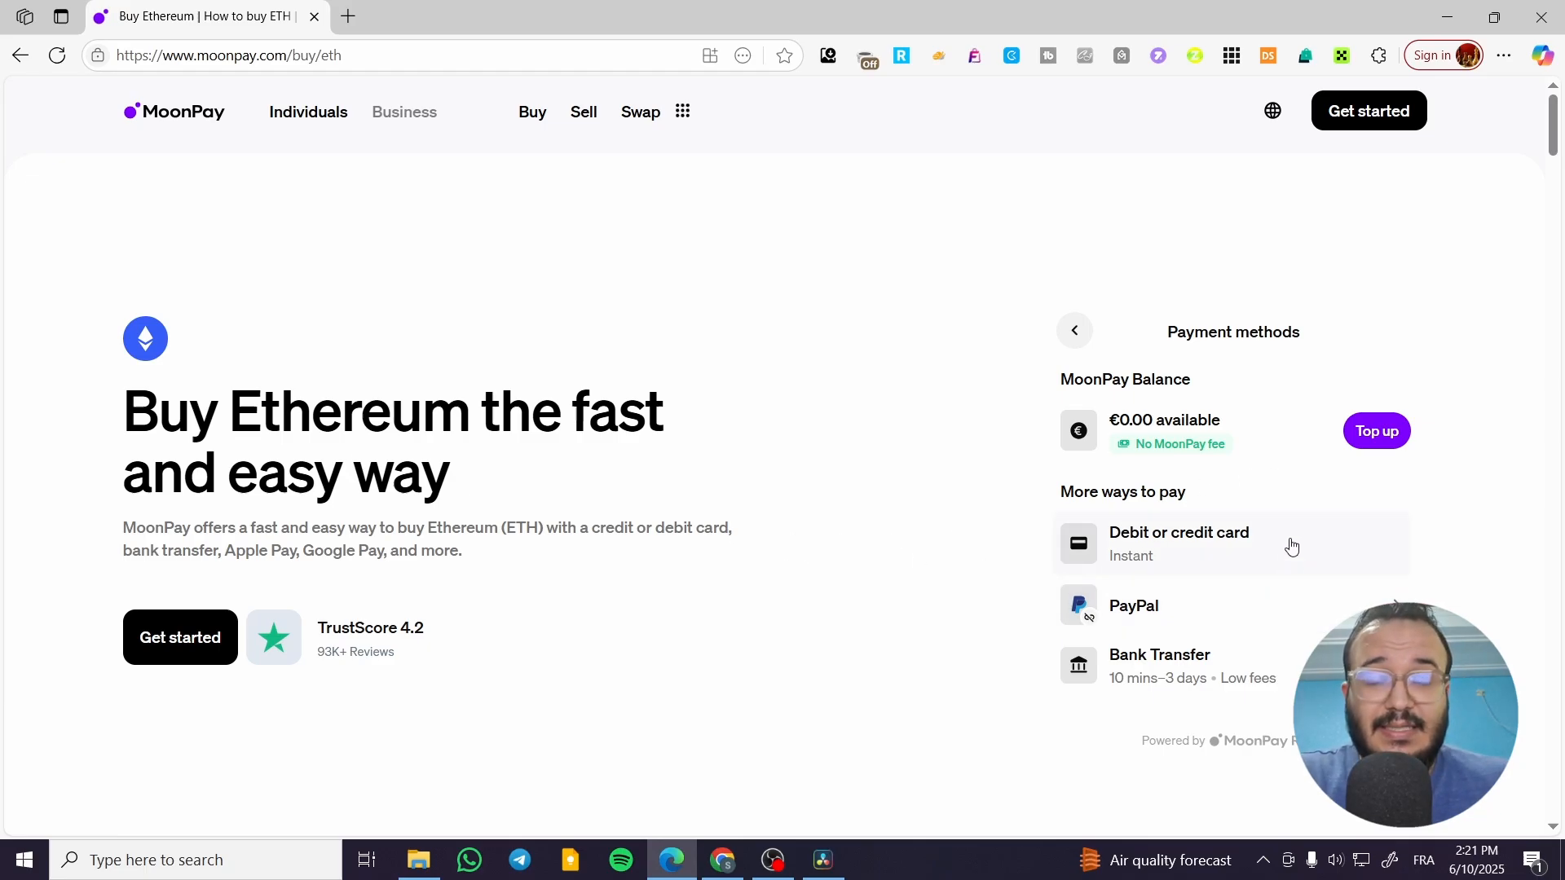
mouse_move(1127, 466)
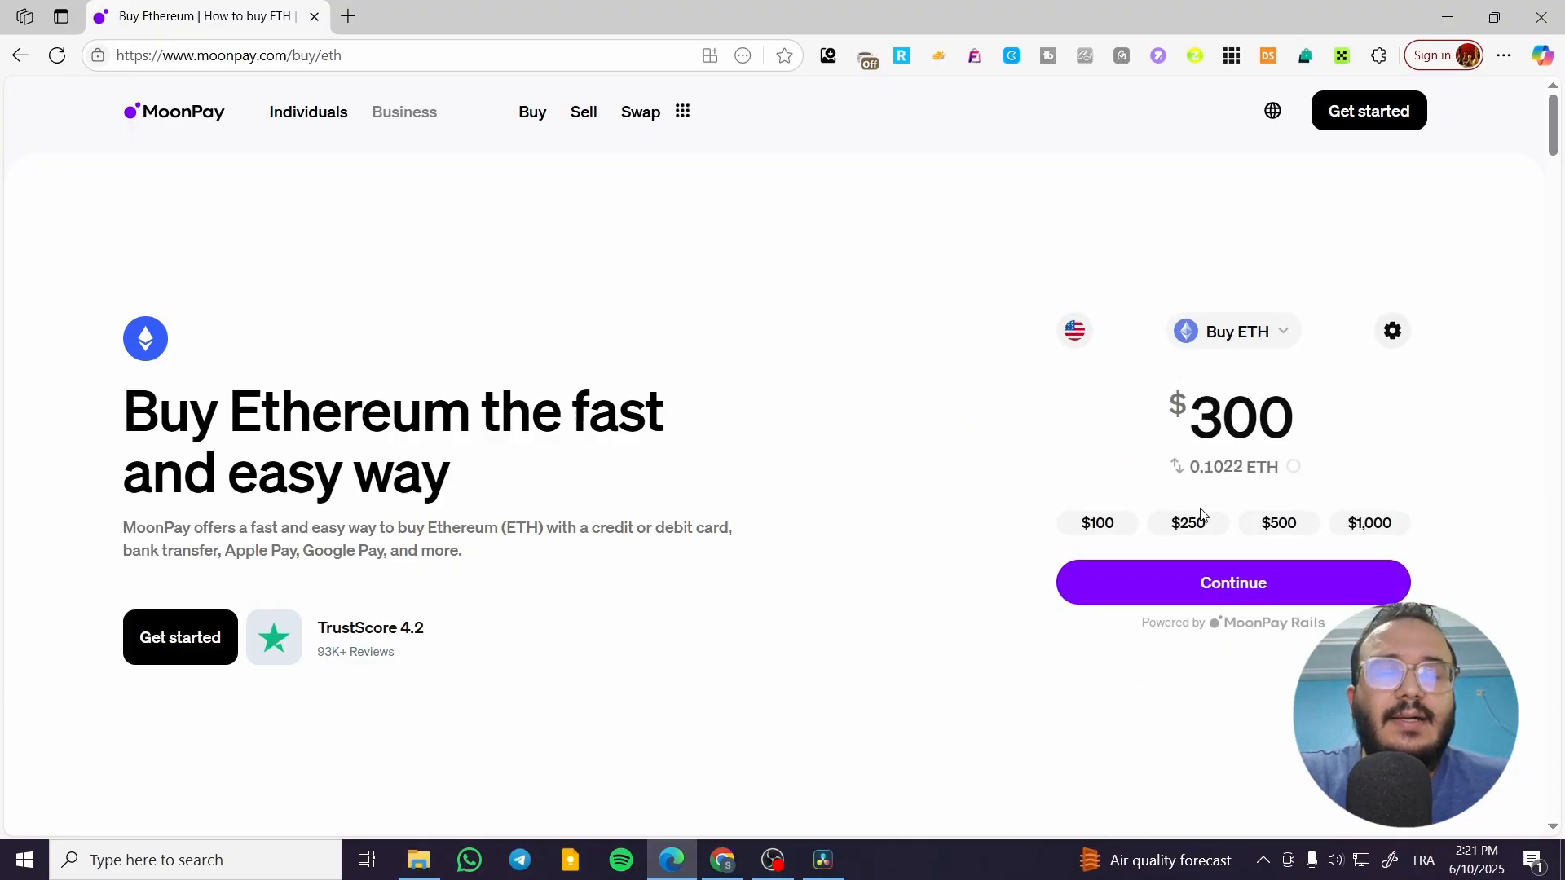
Step: Choose the $100 preset for Ethereum and continue to address verification
left_click(1097, 522)
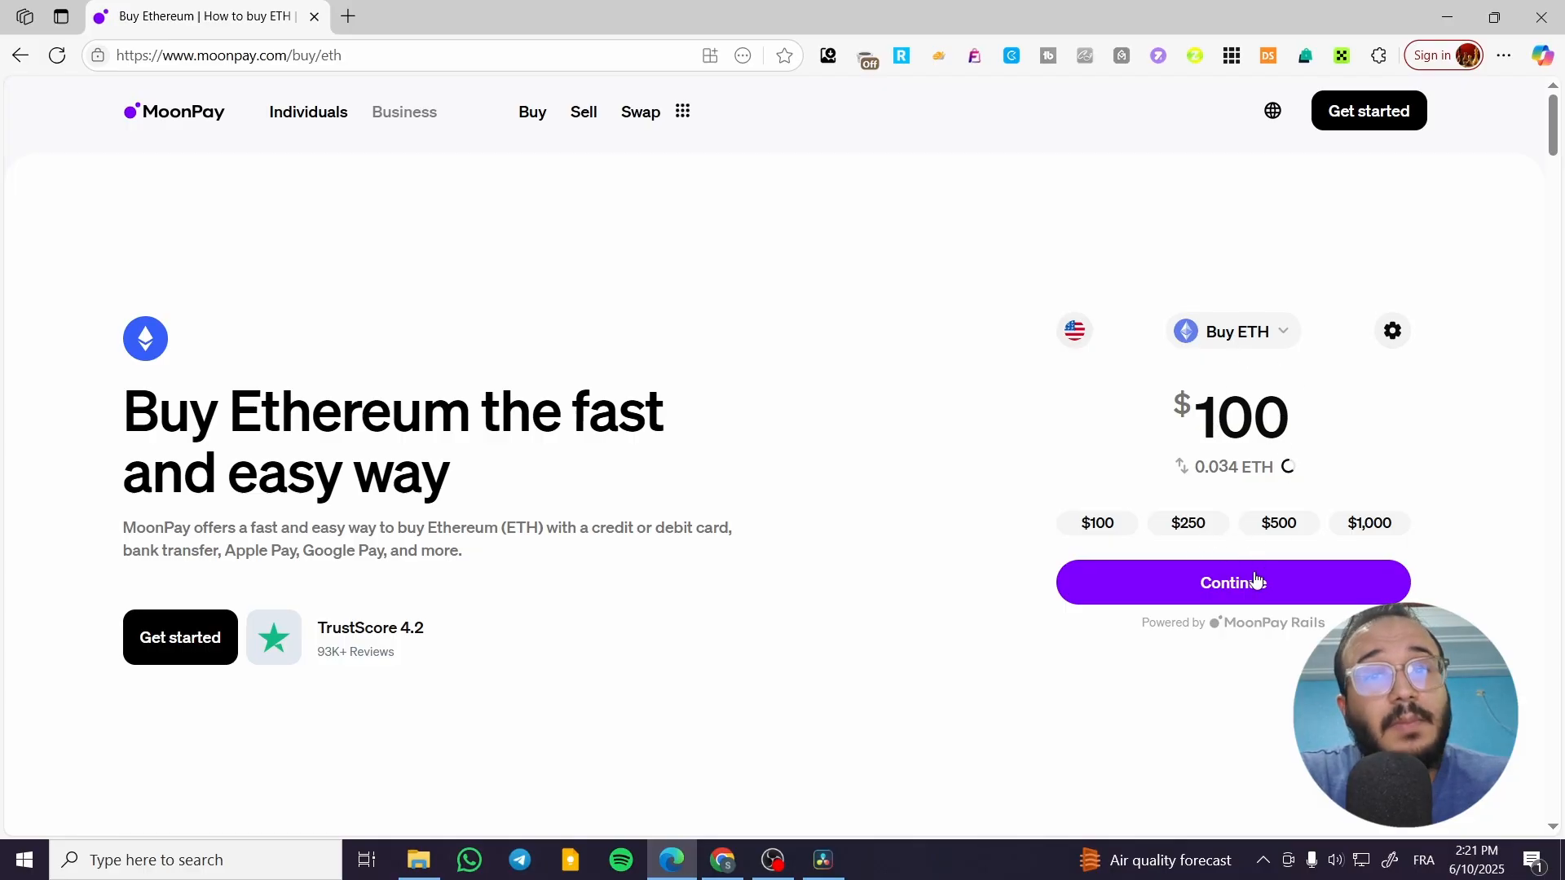
left_click(1234, 583)
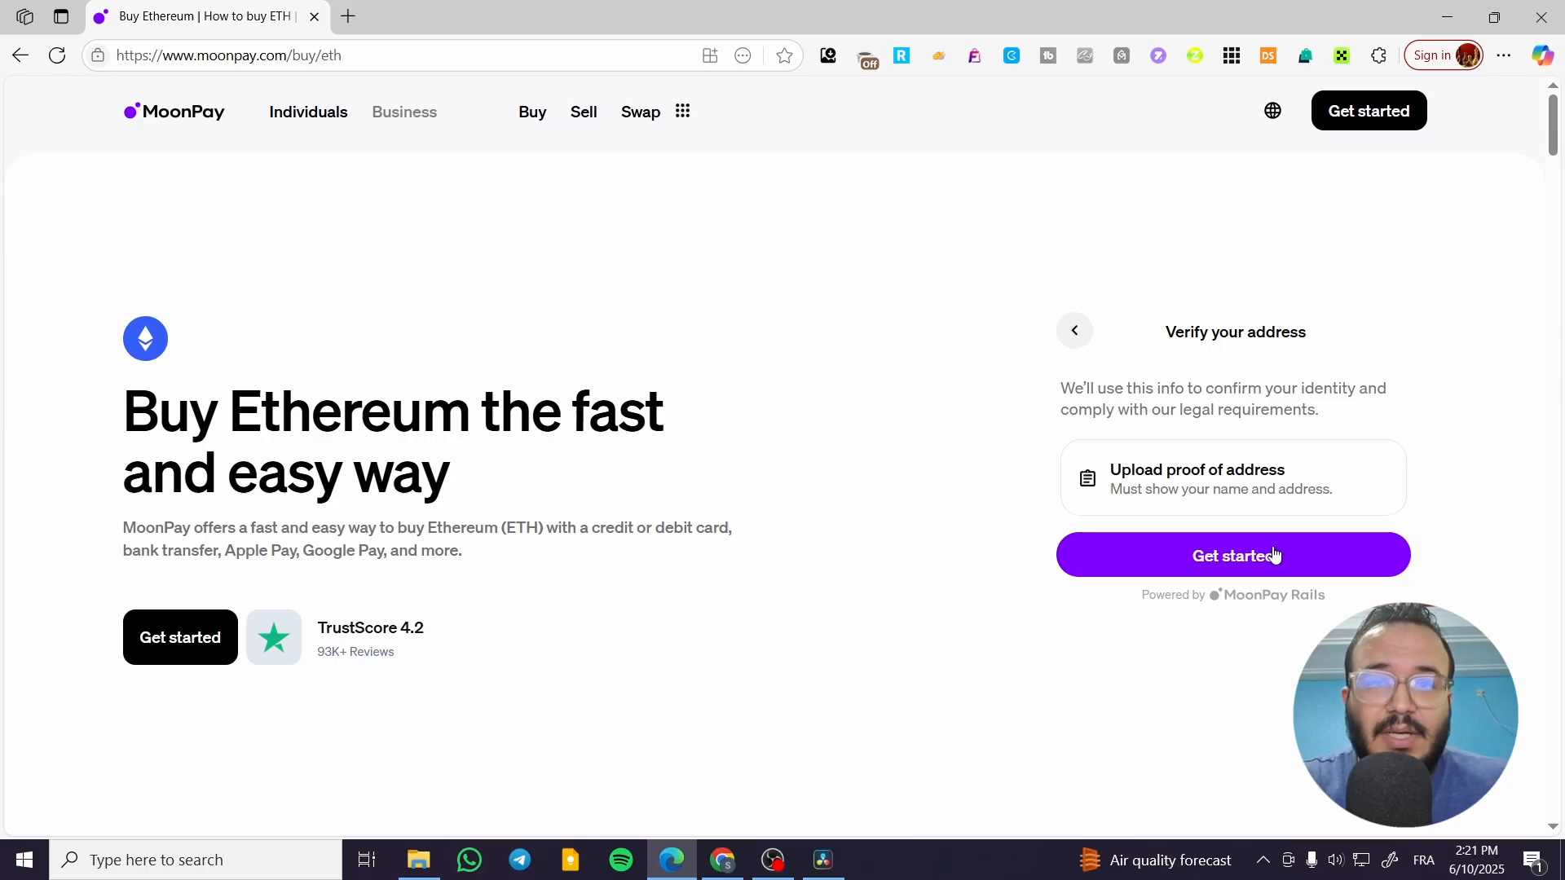
mouse_move(996, 472)
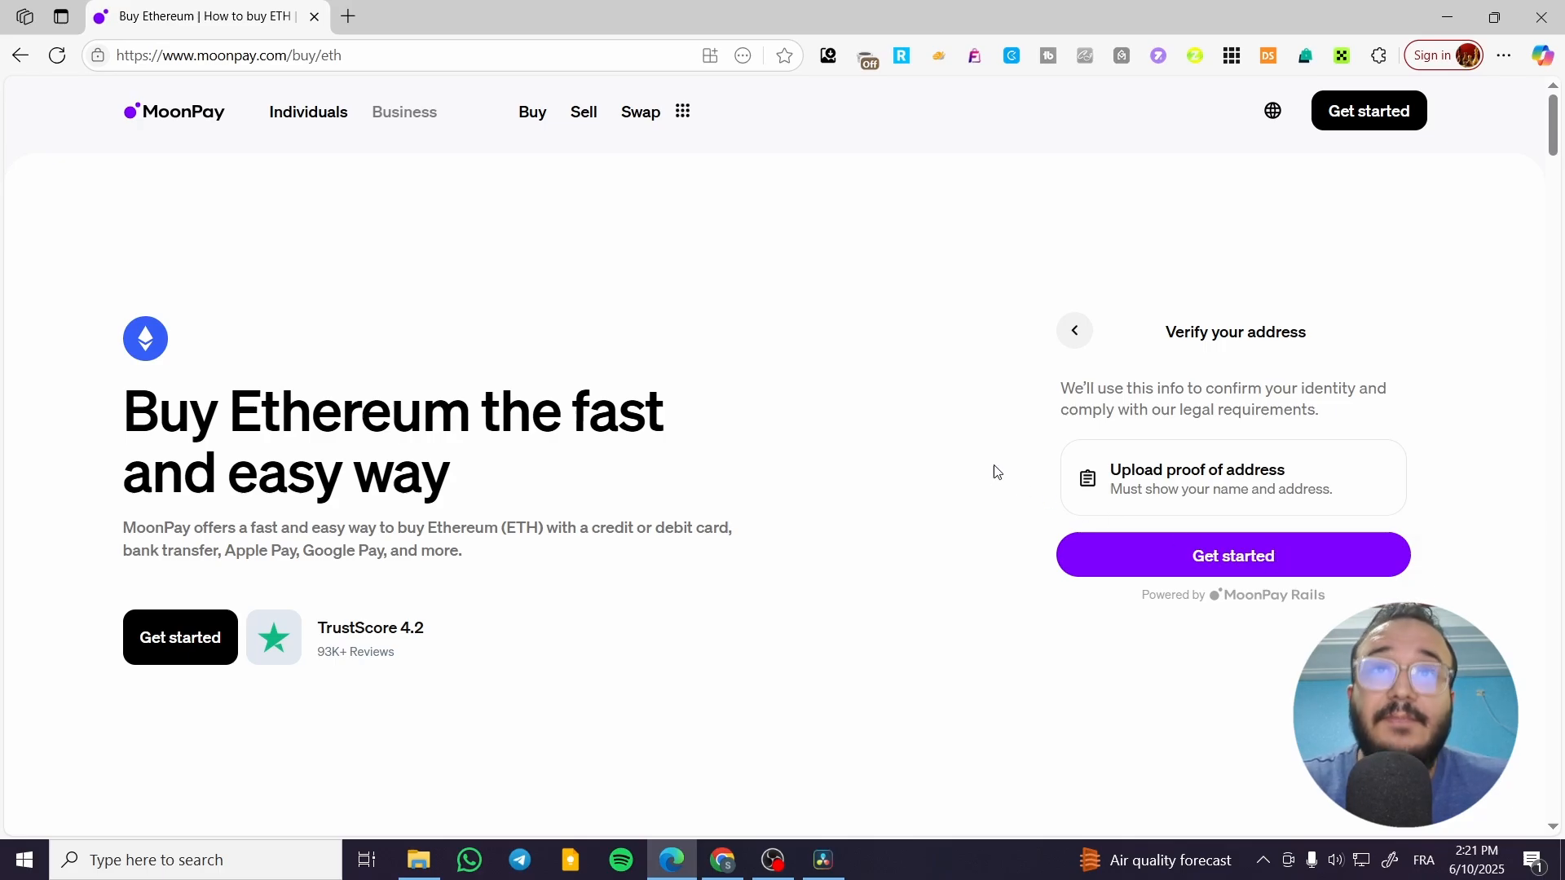